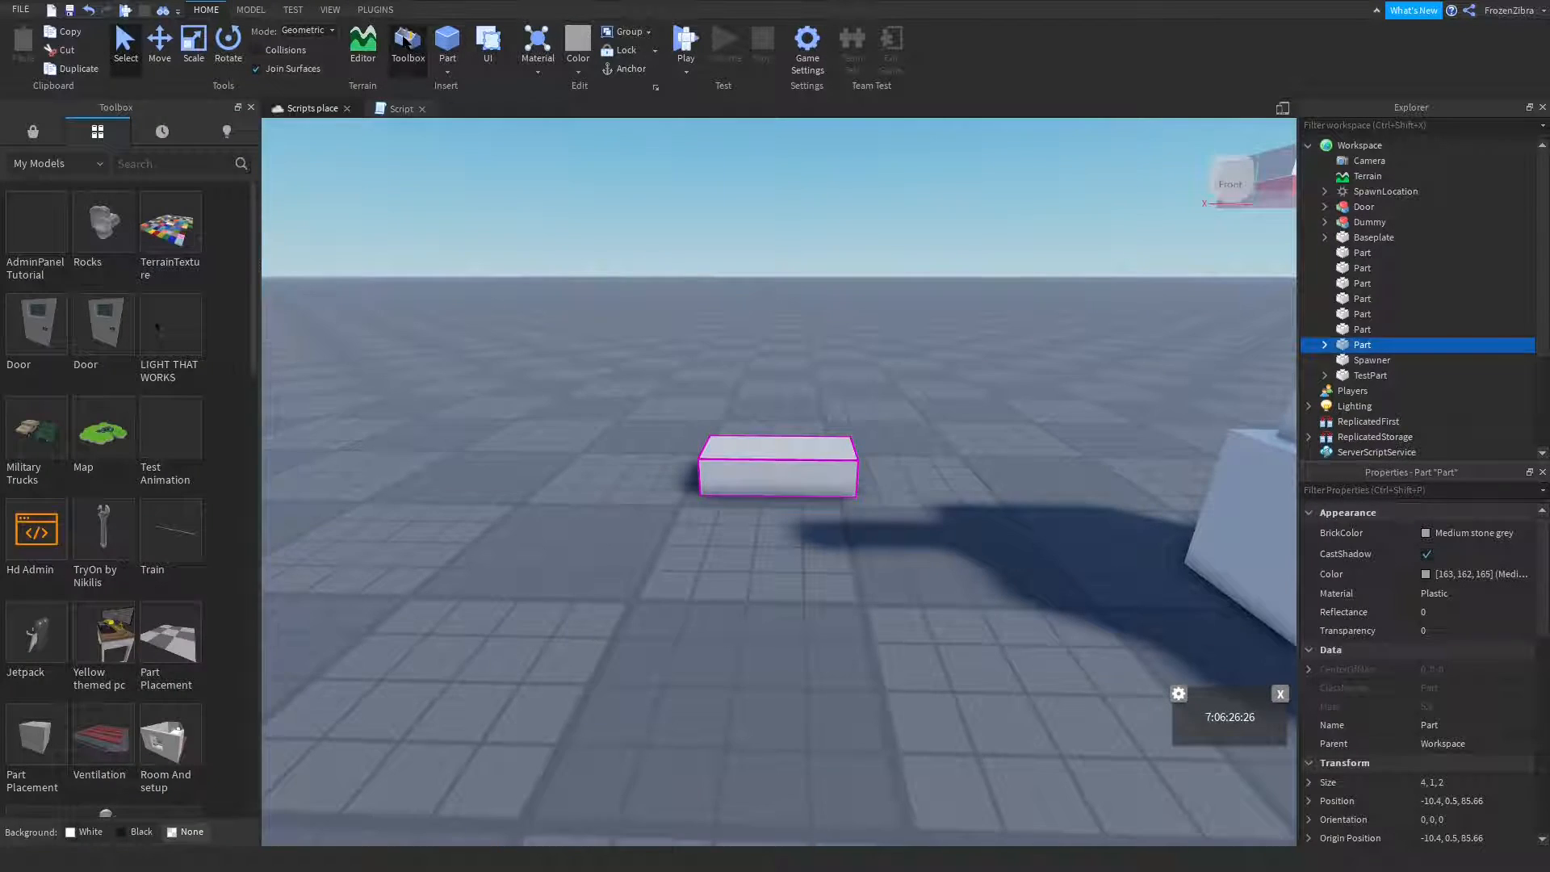
# Insert a small Part at the dropper's outlet and name it Block1
pyautogui.click(194, 42)
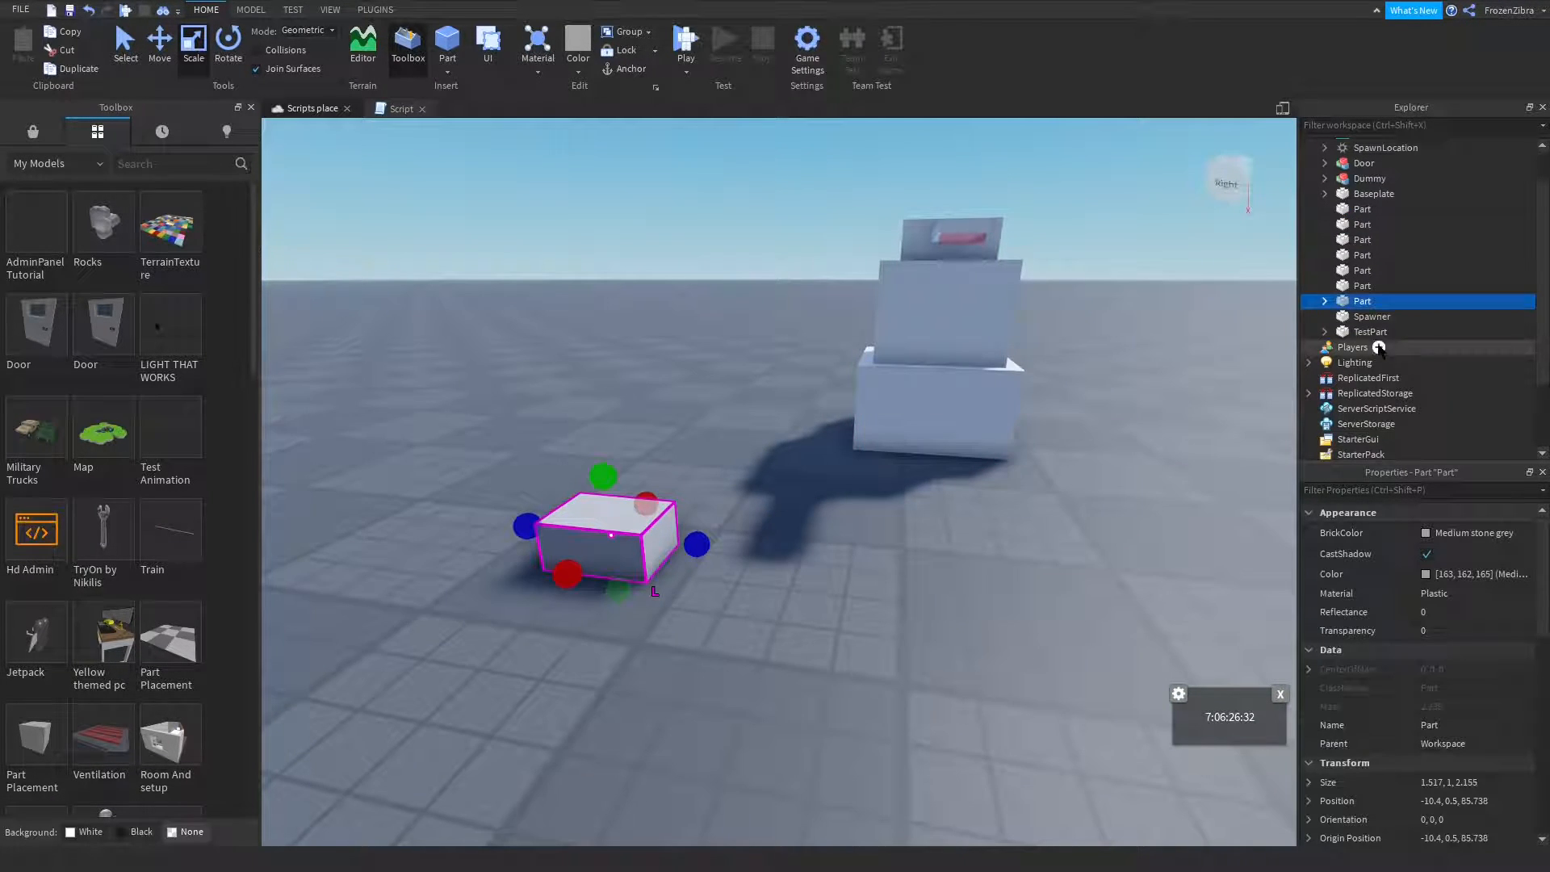
pyautogui.scroll(-3)
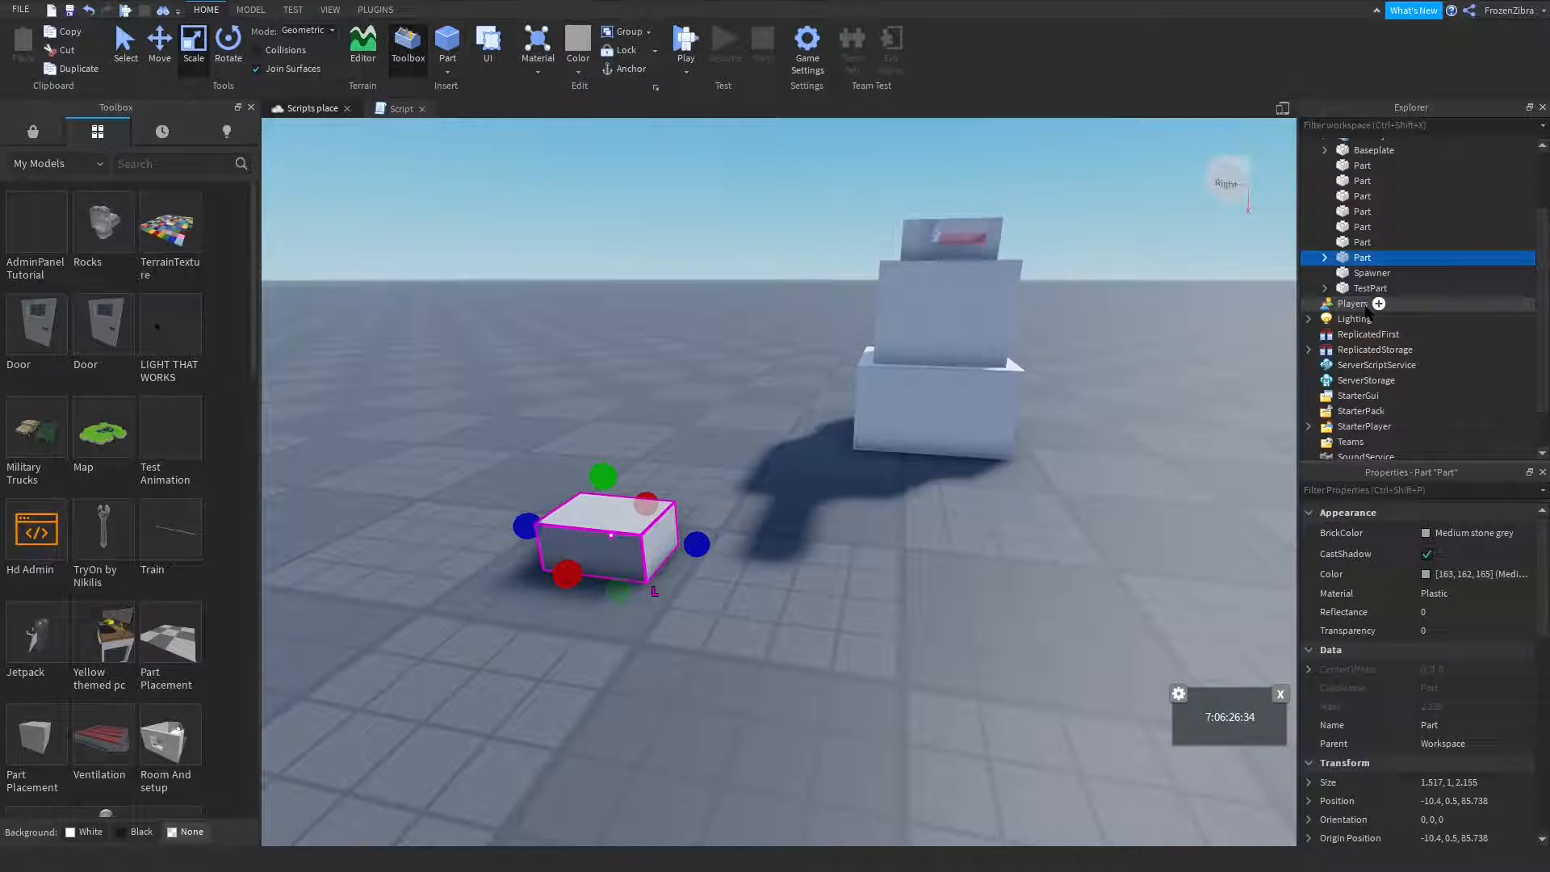
pyautogui.moveTo(799, 439)
pyautogui.write('Block1')
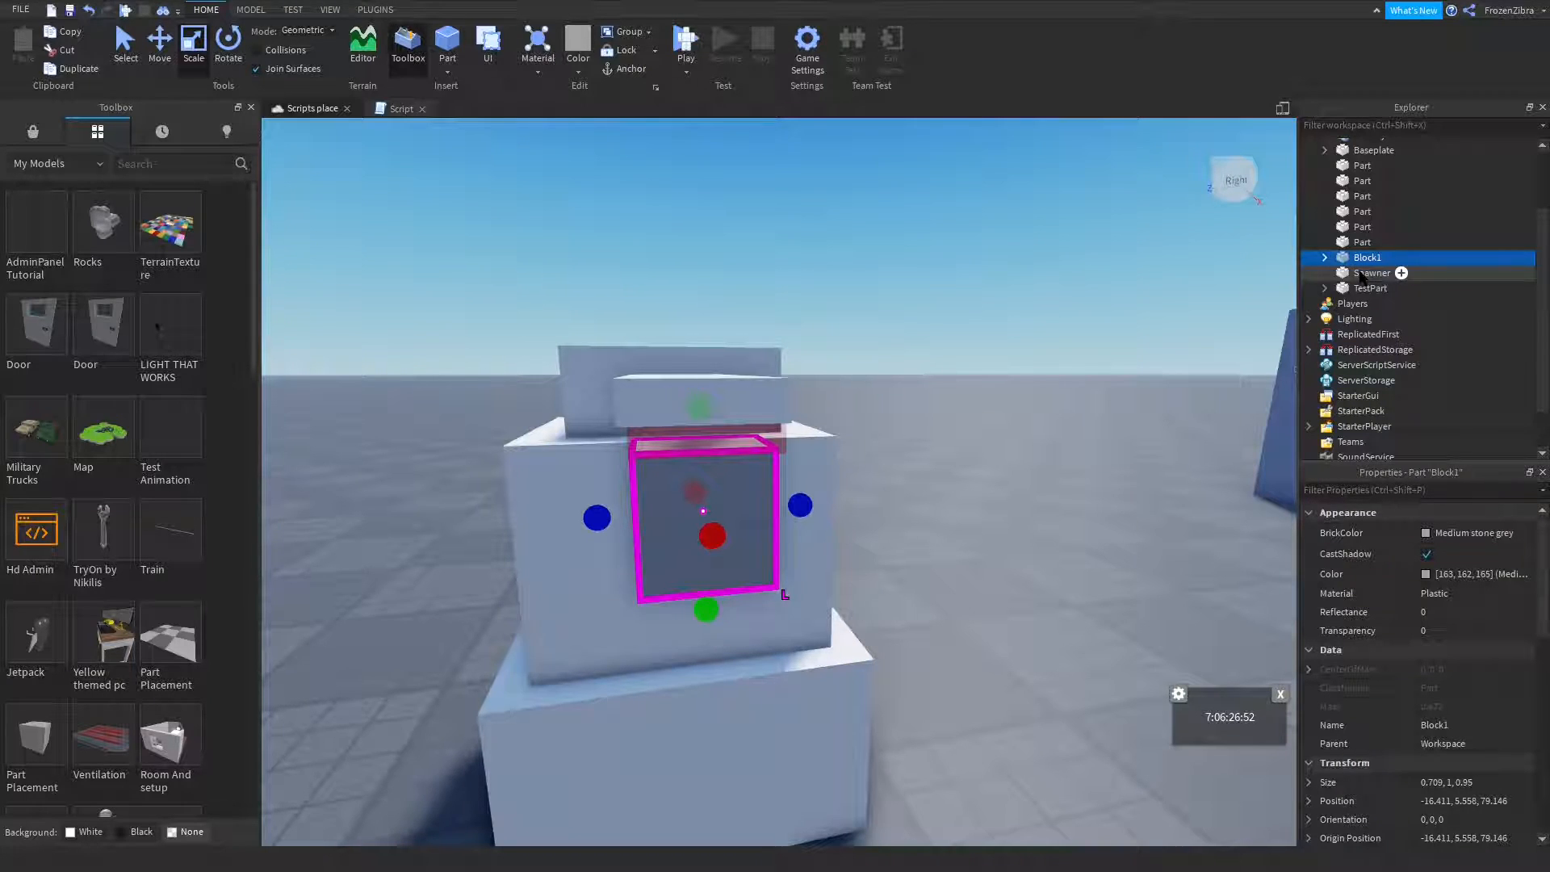
pyautogui.scroll(-3)
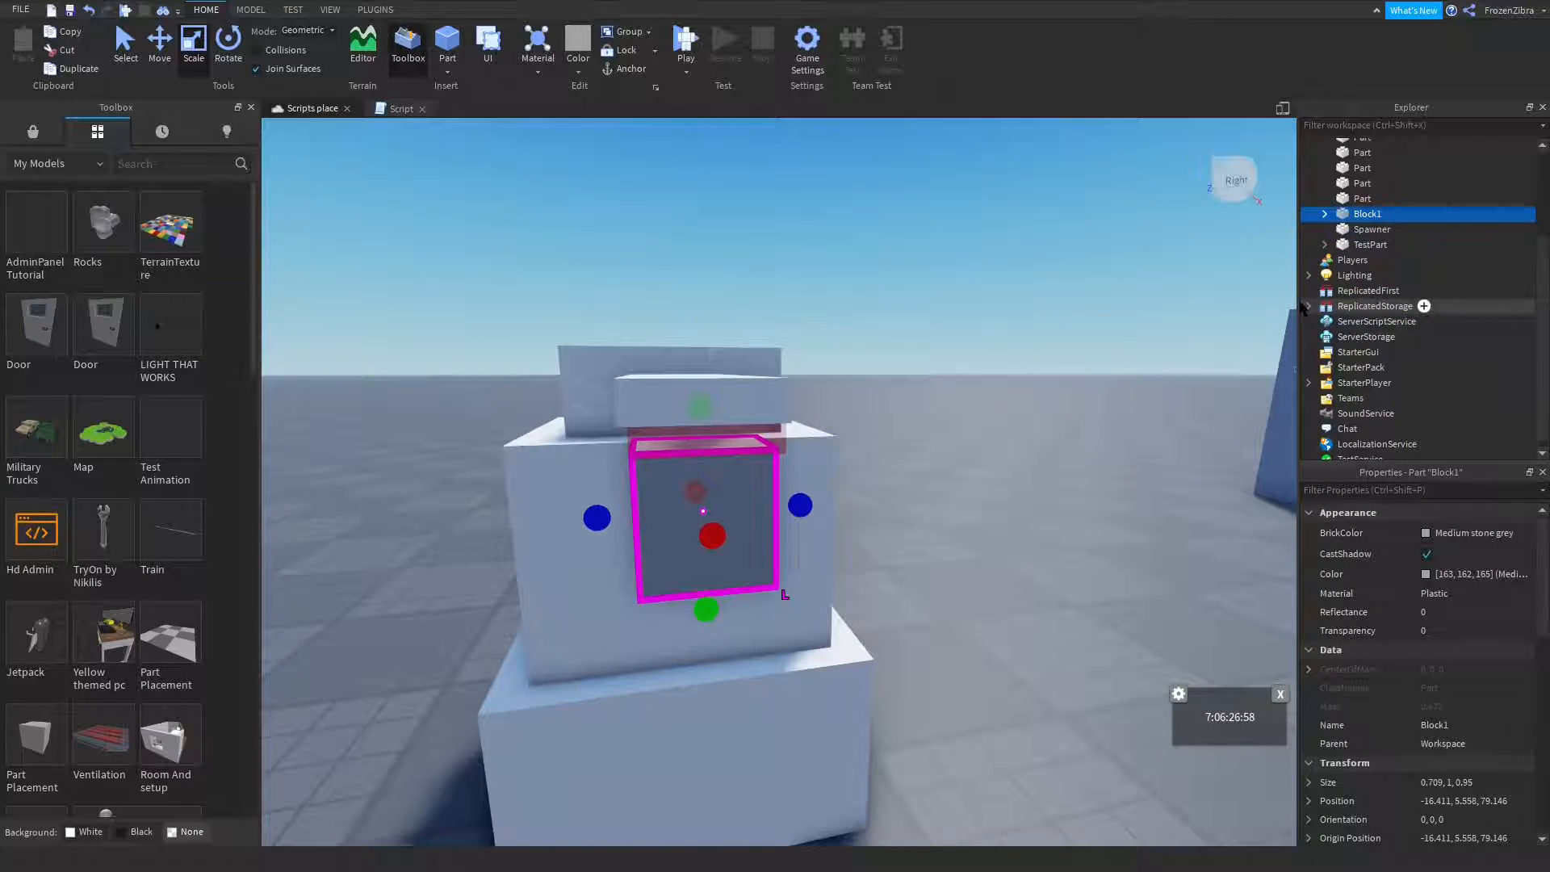
# Move Block1 from Workspace into ReplicatedStorage beside the cyan Block
pyautogui.click(1309, 305)
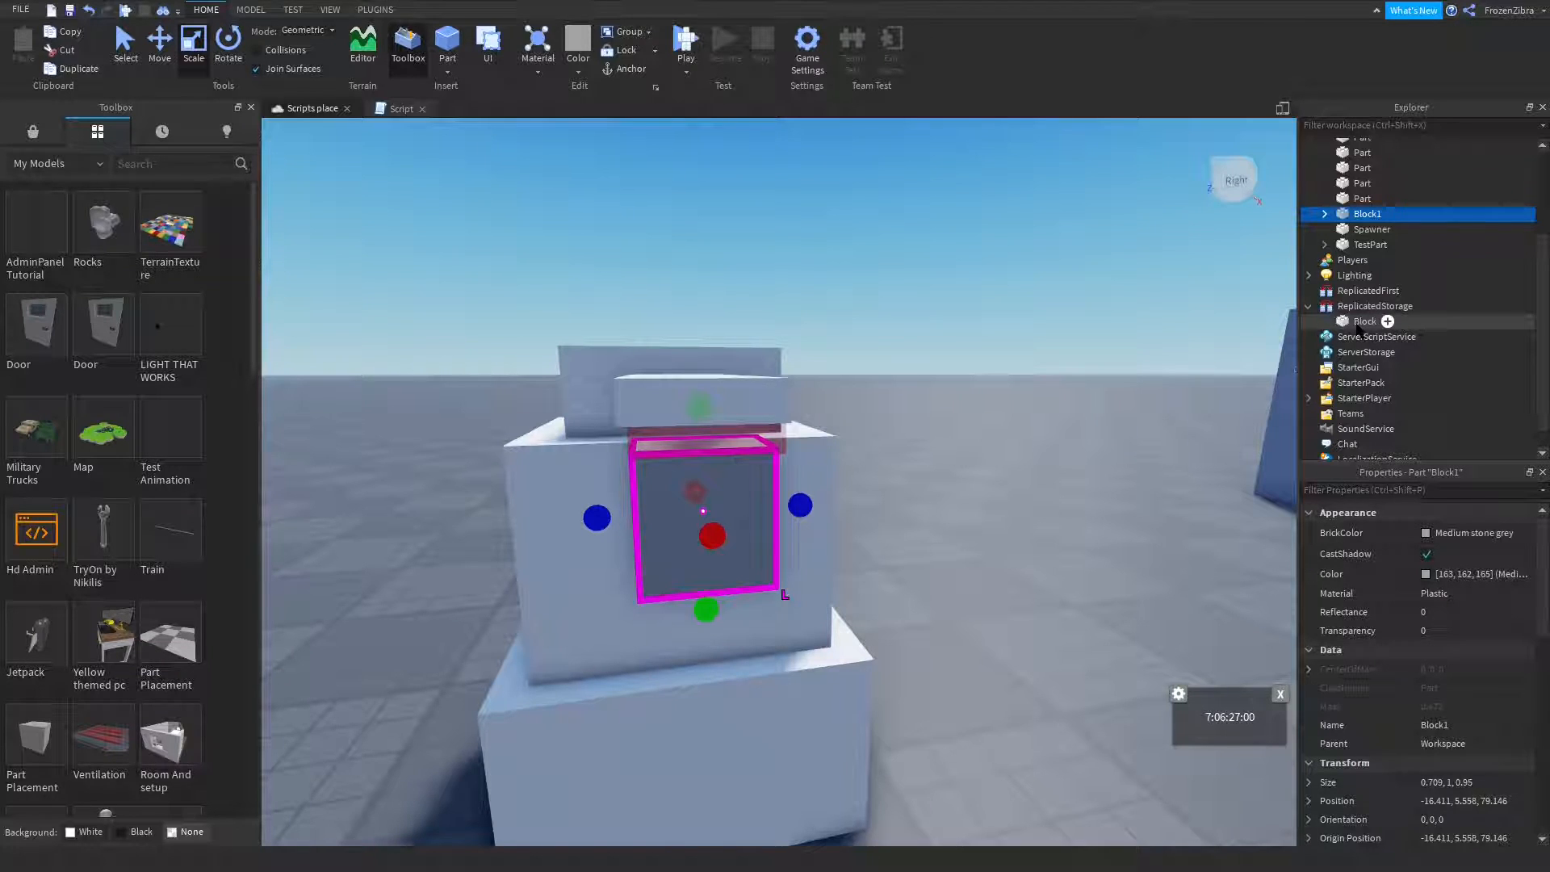
pyautogui.click(1365, 344)
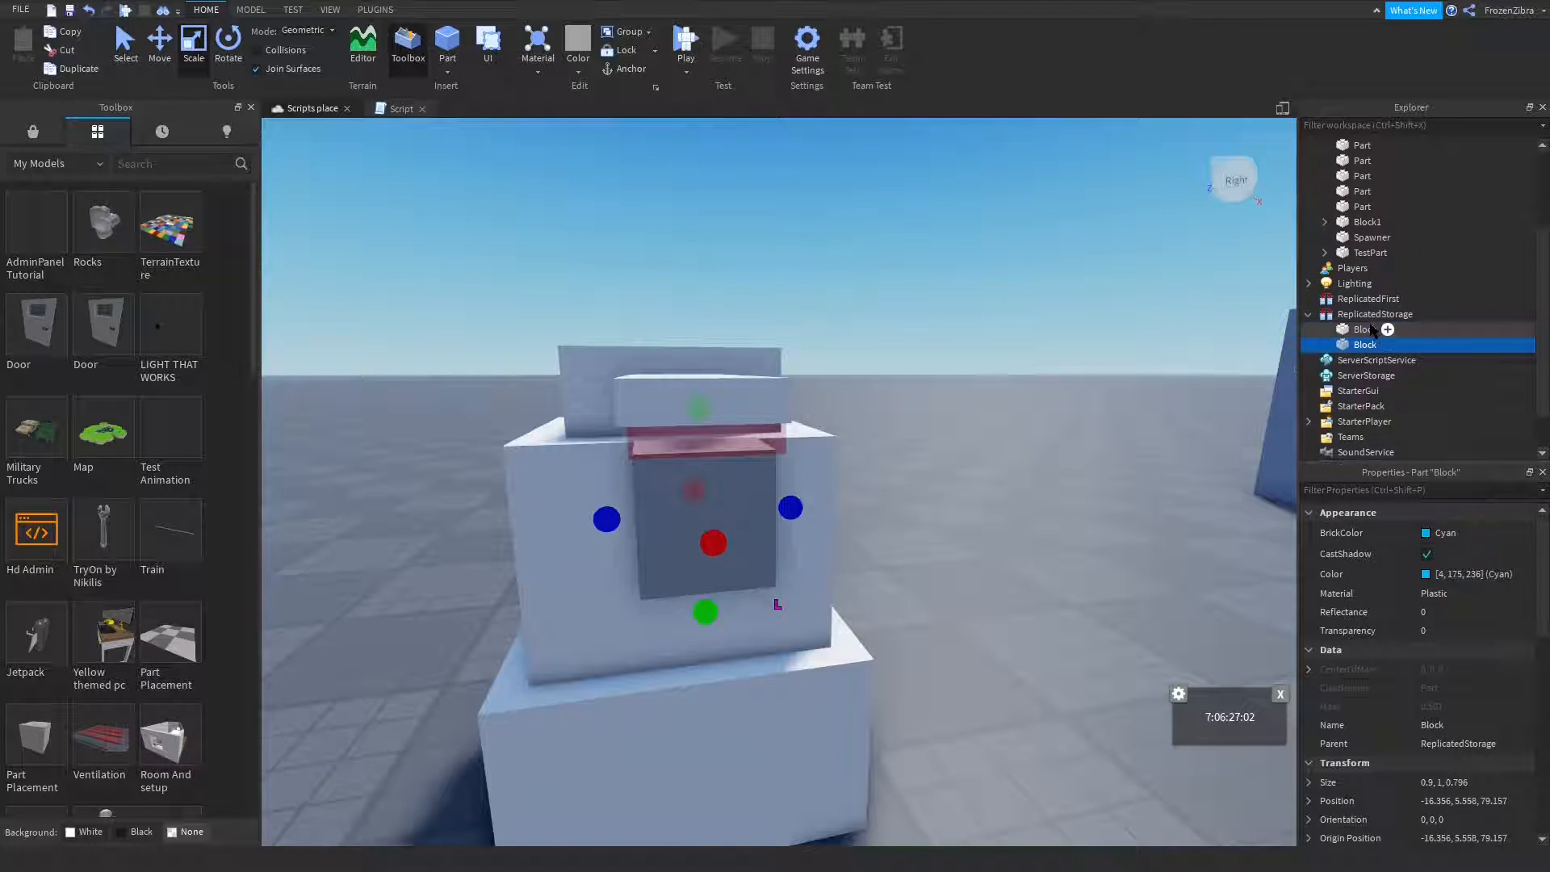
pyautogui.click(1366, 343)
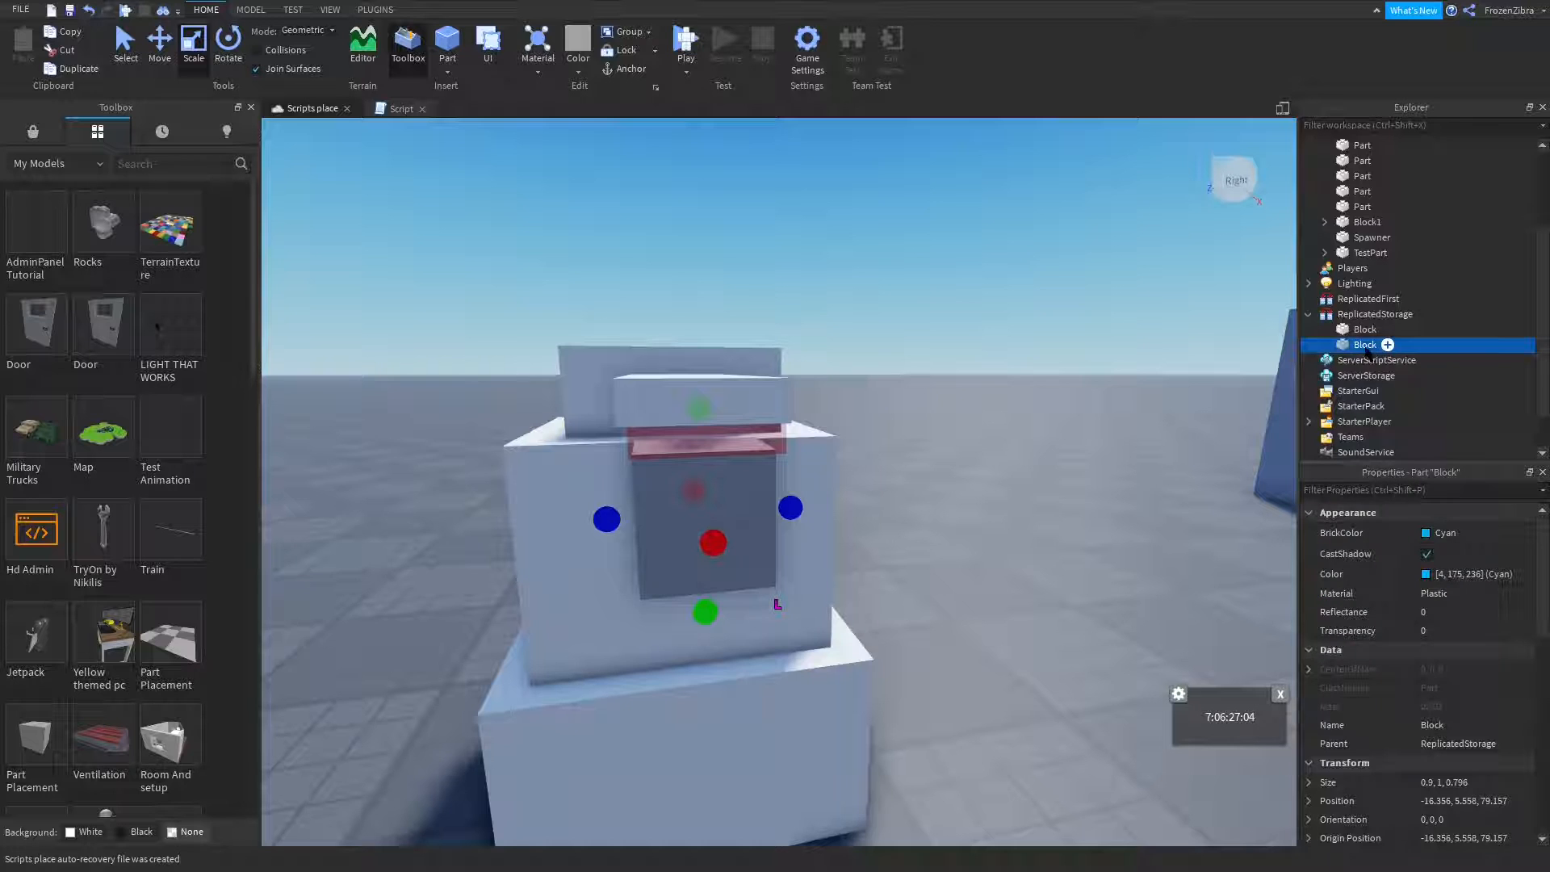
pyautogui.click(1368, 284)
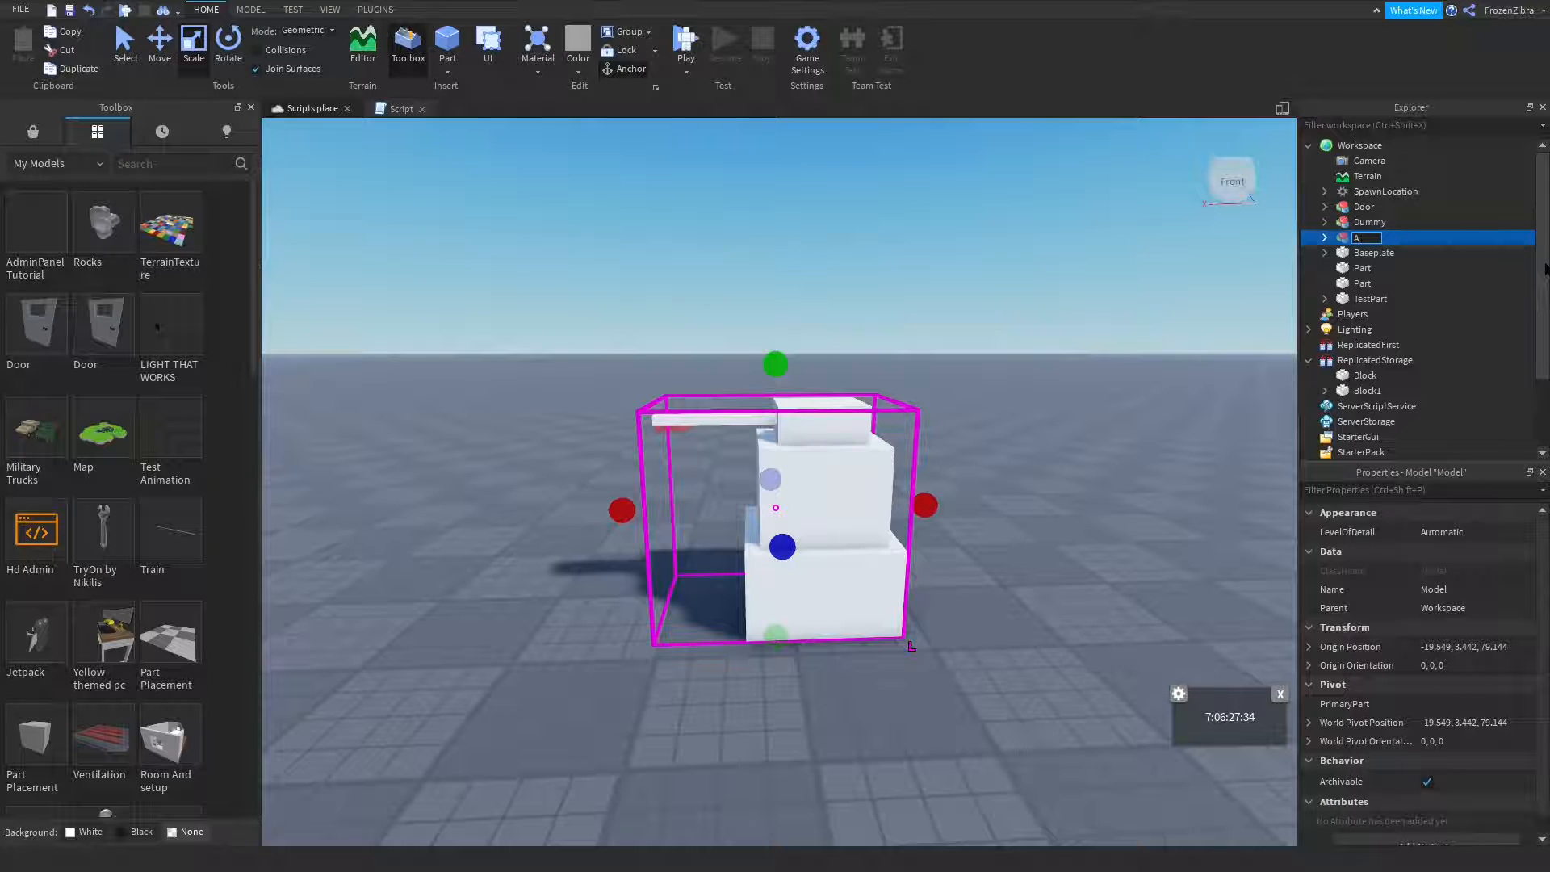
# Rename the grouped Model to AutoDropper and insert a new Script inside it
pyautogui.write('AutoDropper')
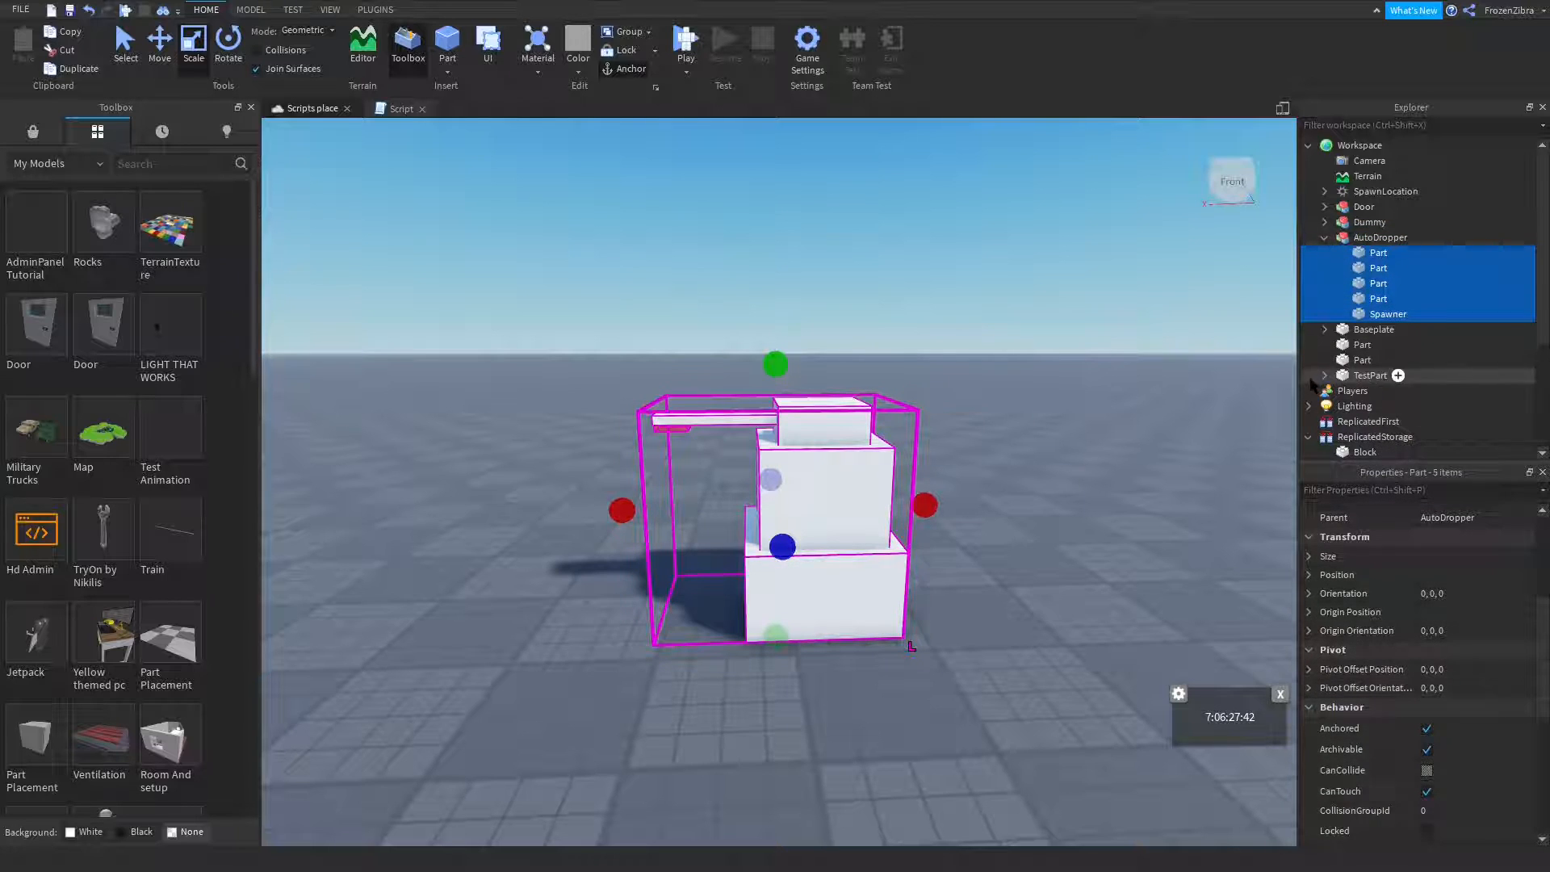
pyautogui.click(1417, 237)
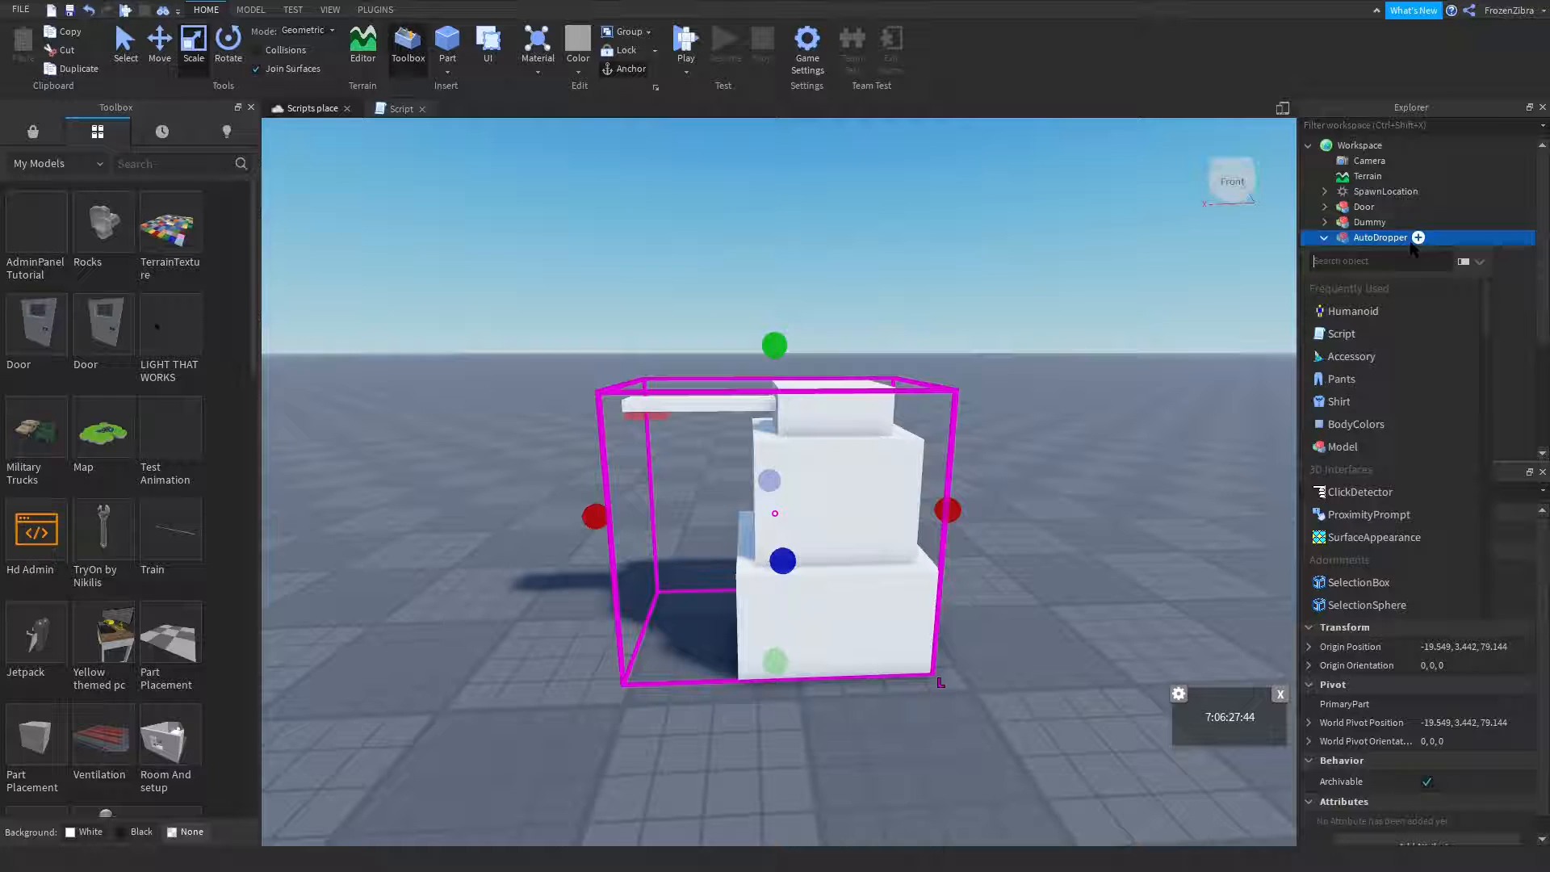
pyautogui.click(475, 108)
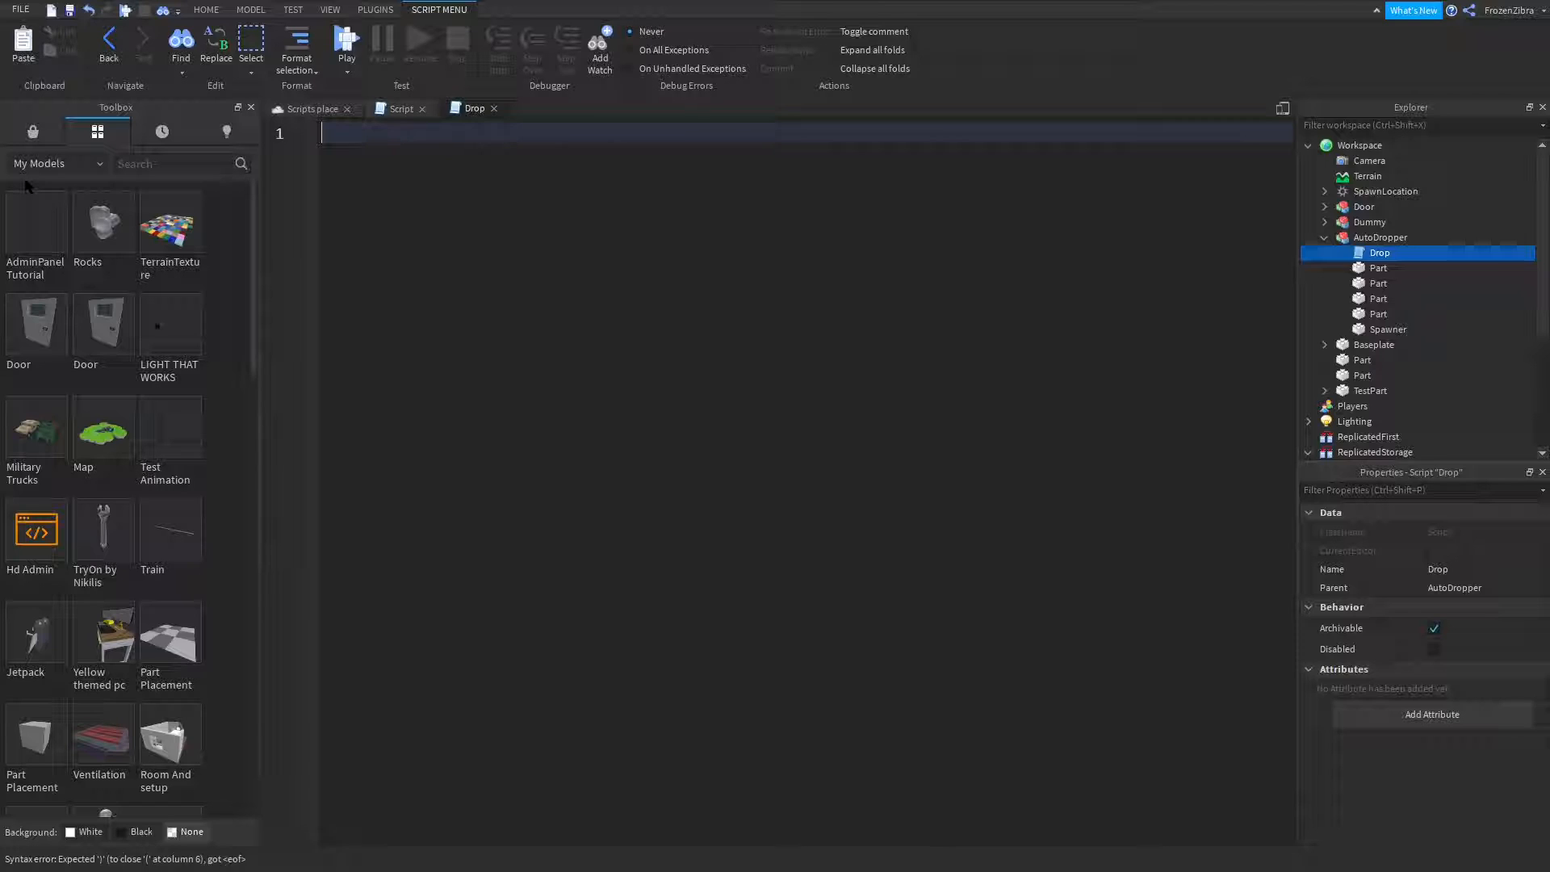
# Declare local Block1 = game.ReplicatedStorage.Block1 at the top of the Drop script
pyautogui.write('local')
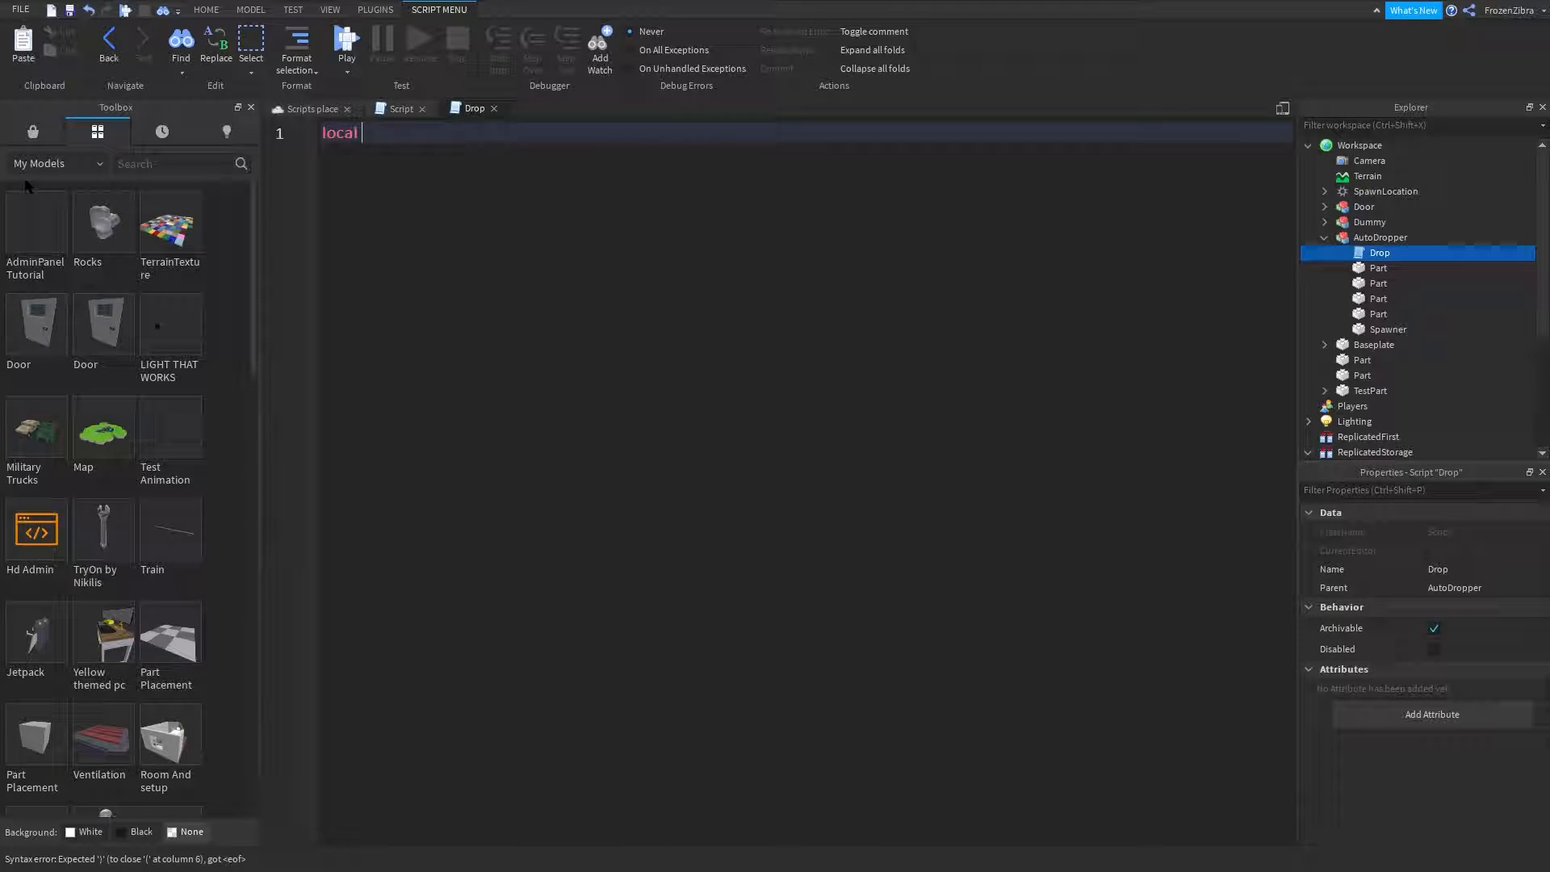
pyautogui.write('Block1 =')
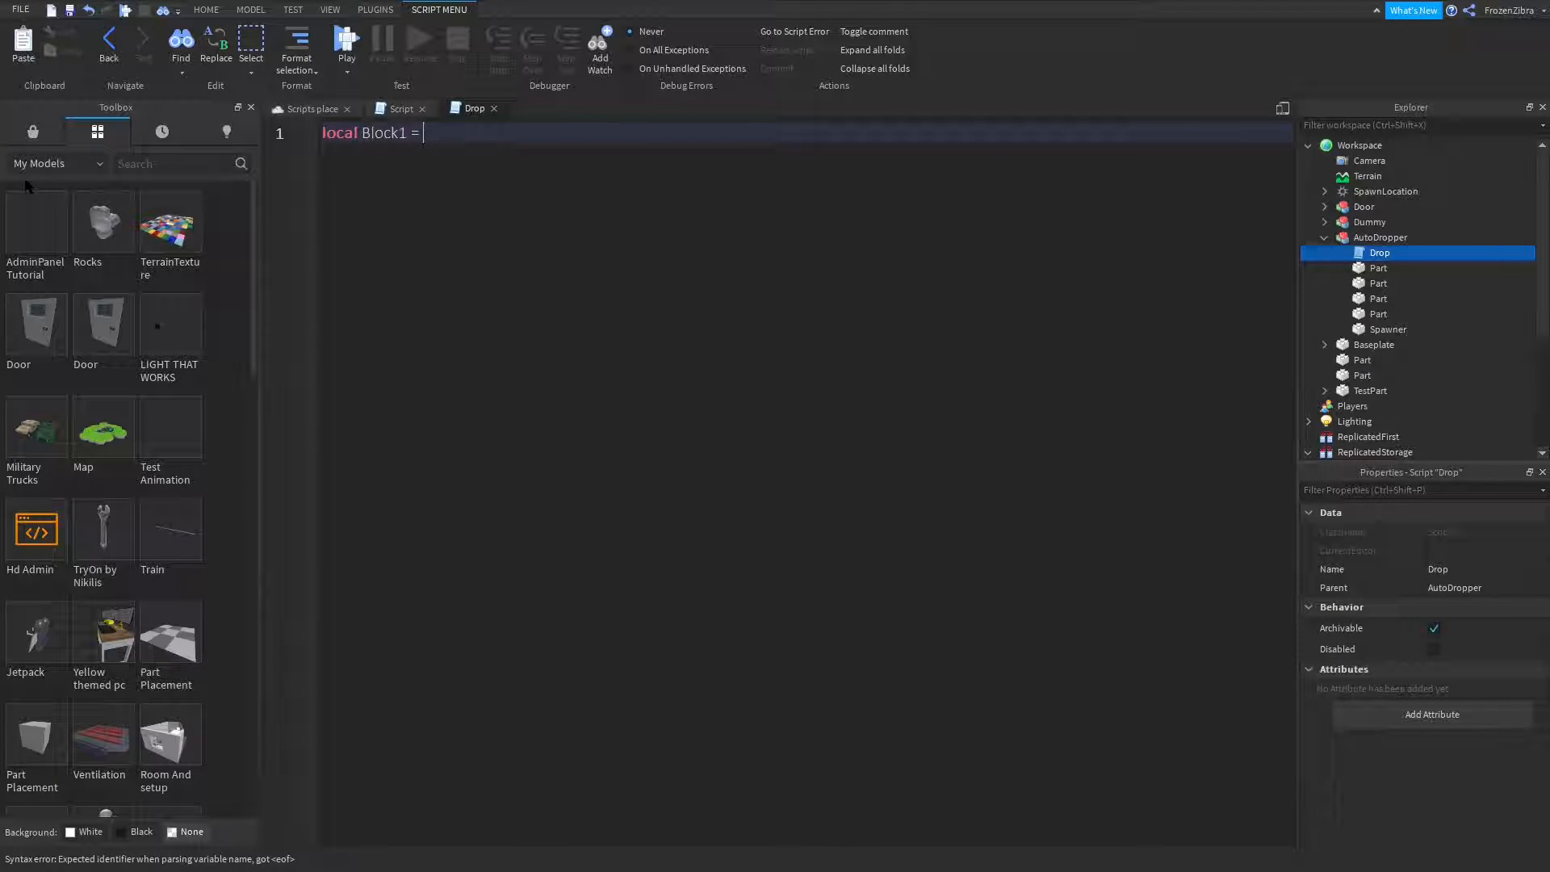
pyautogui.write('game')
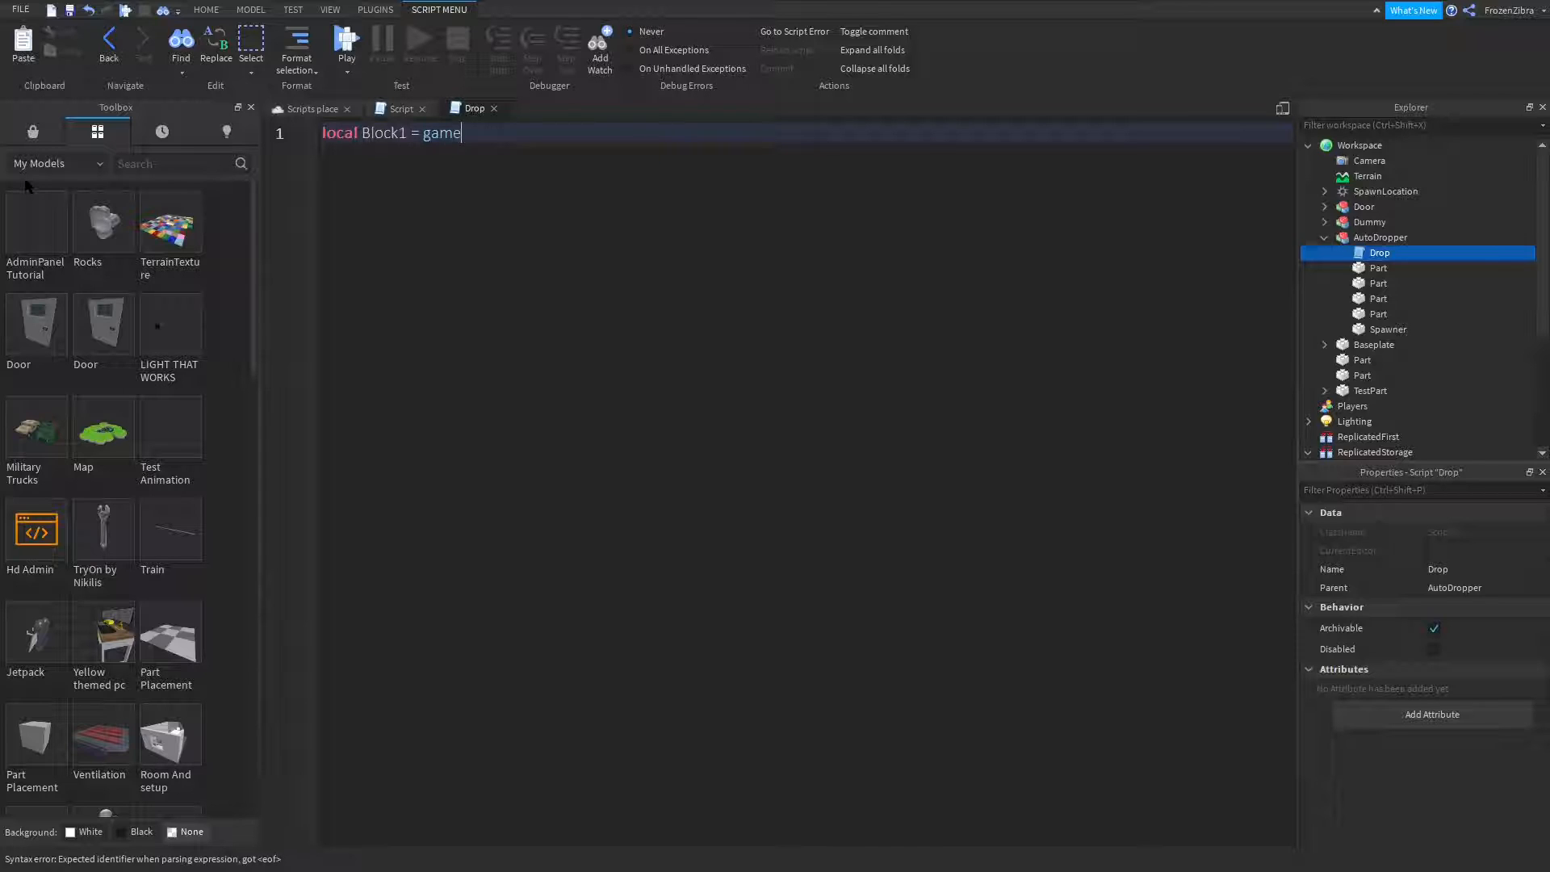
pyautogui.write('.ReplicatedStorage.VB')
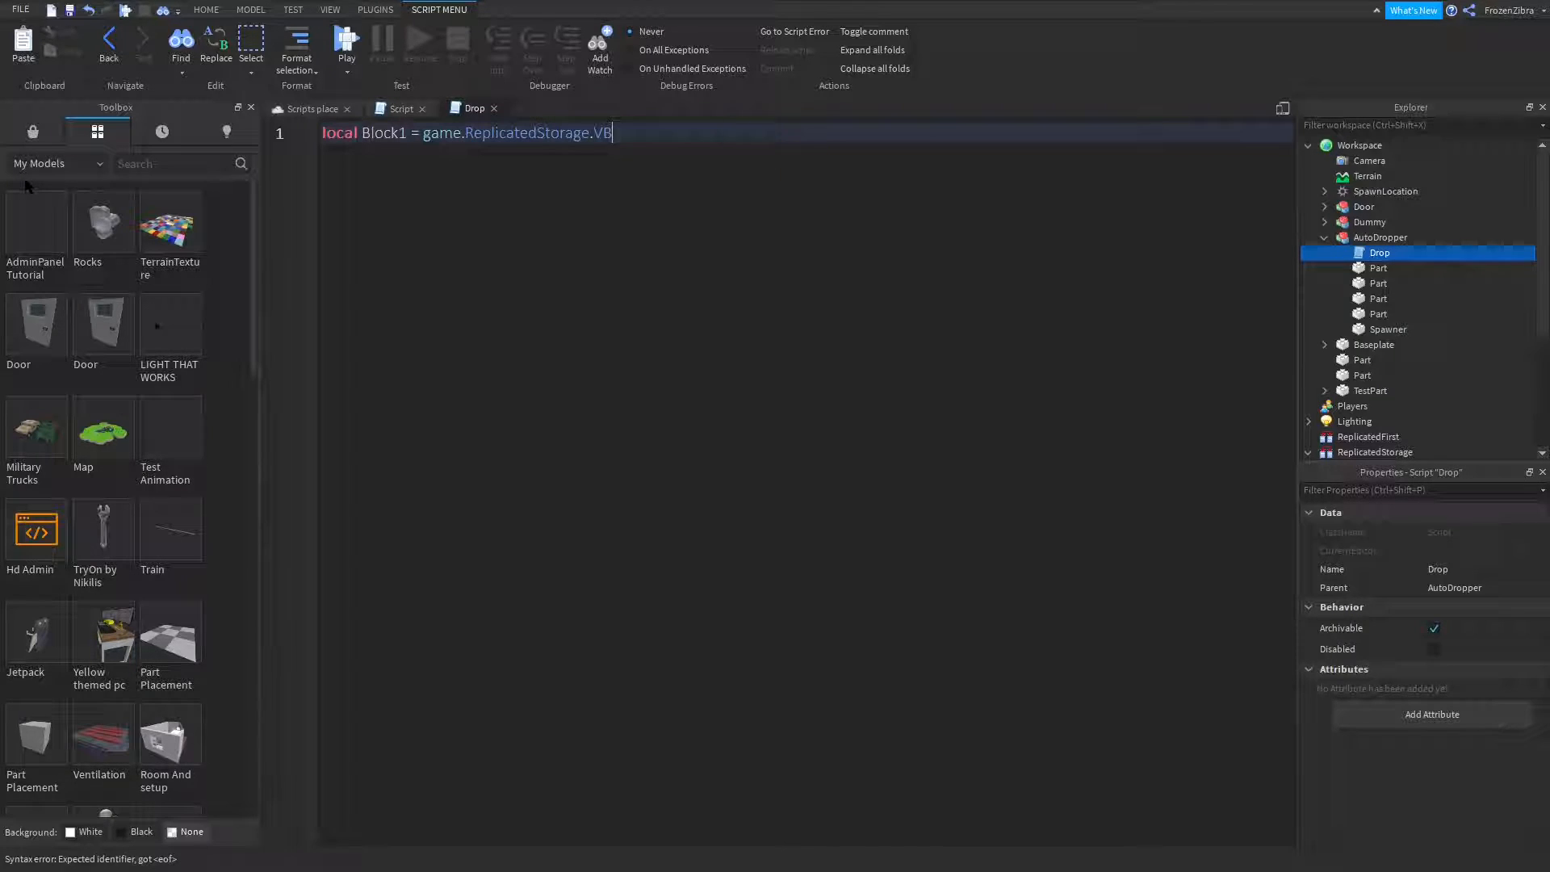
pyautogui.write('Block1')
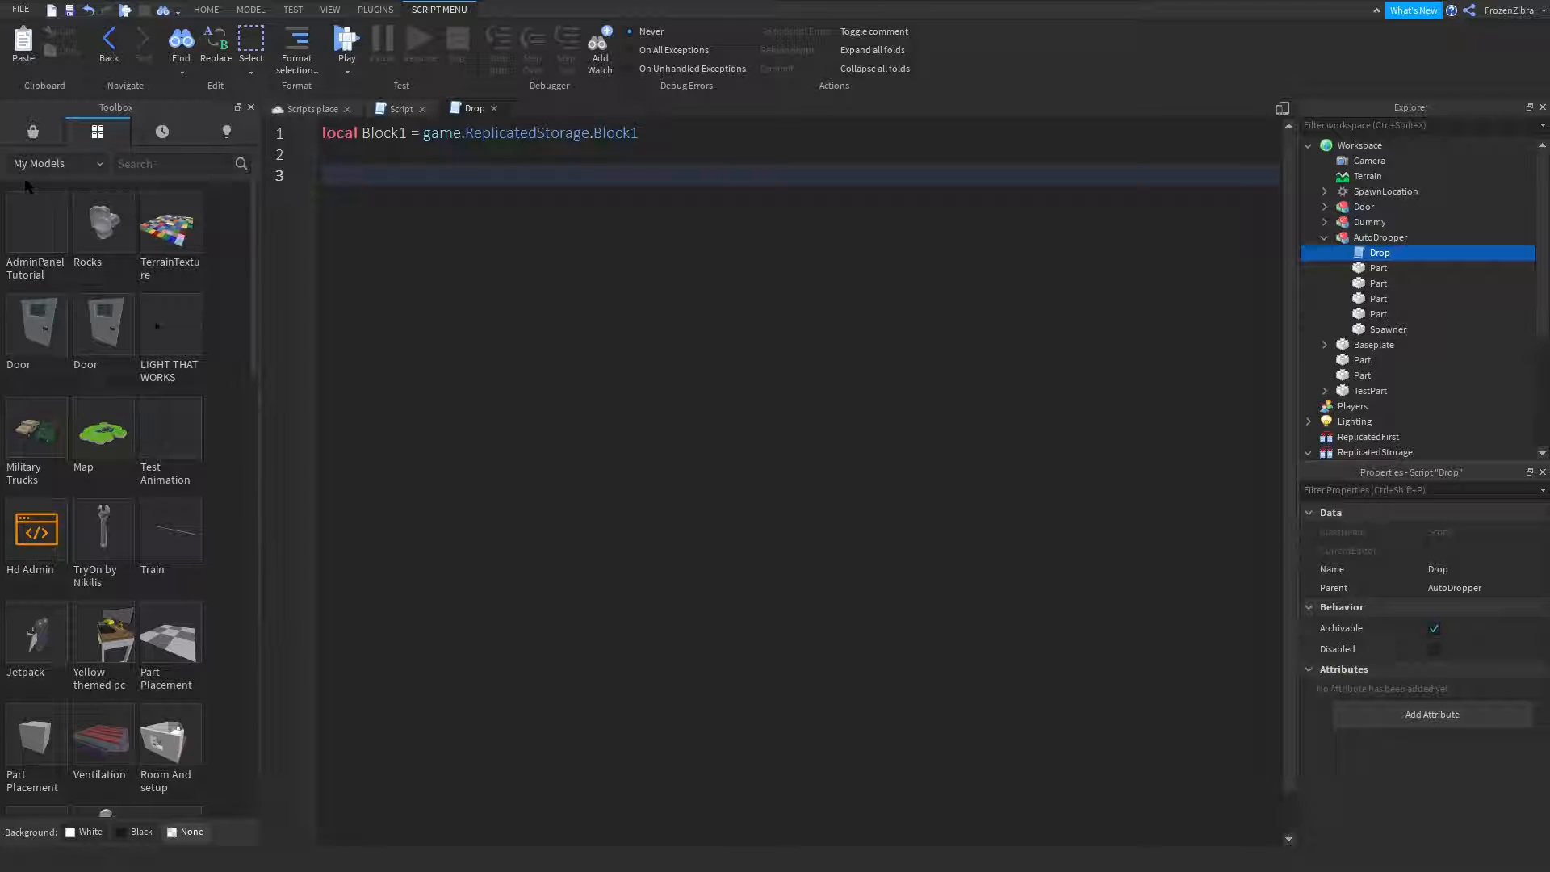
# Write a while loop that clones Block1 and parents the clone to game.Workspace
pyautogui.write('while true do')
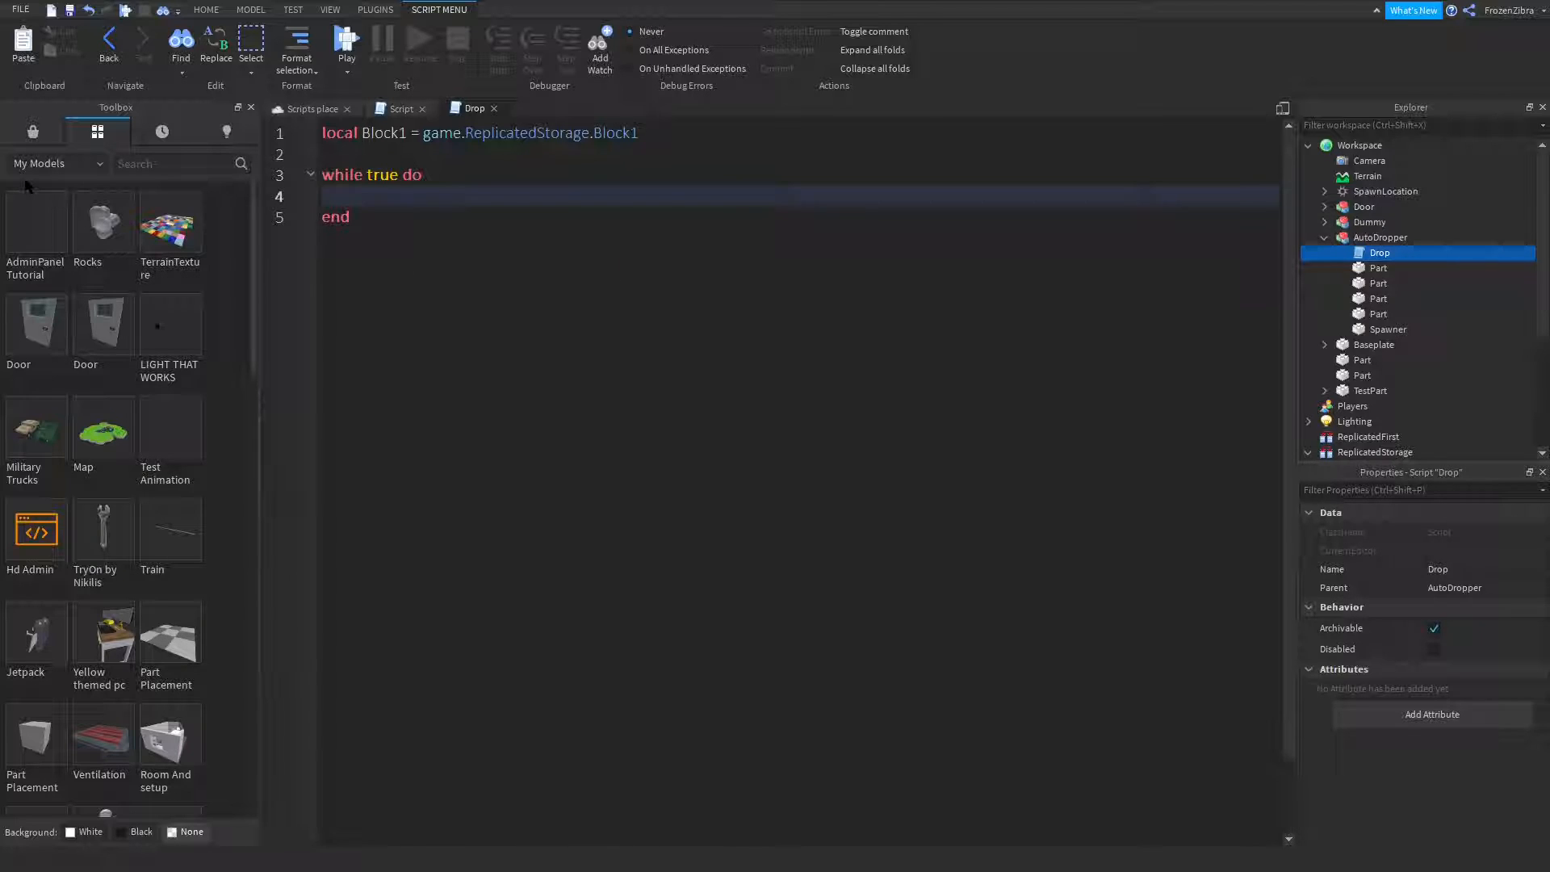
pyautogui.write('game.r')
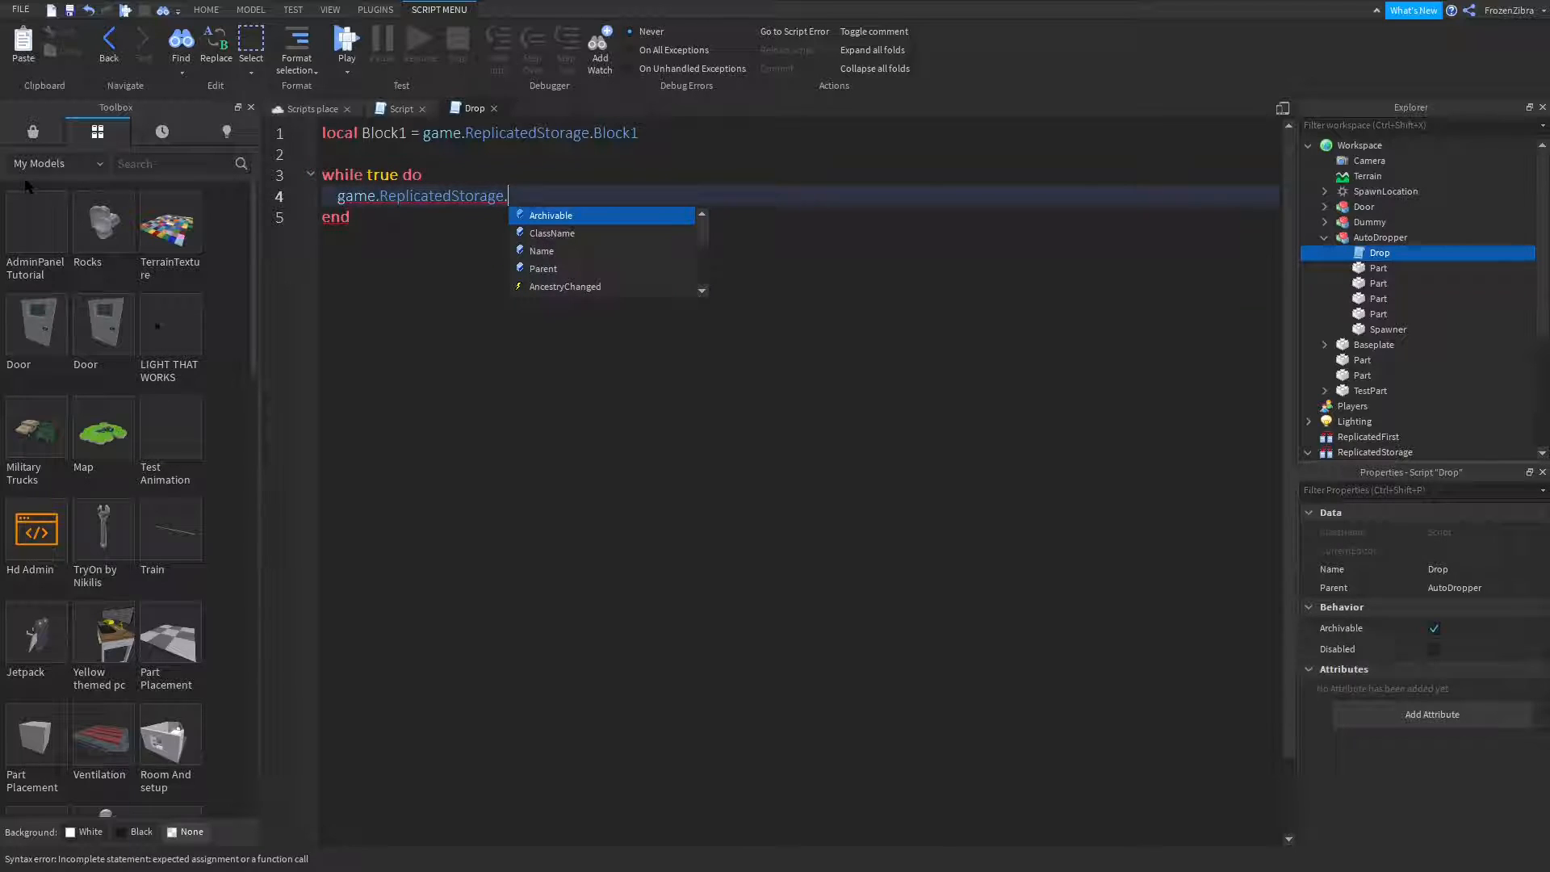
pyautogui.write('Block1')
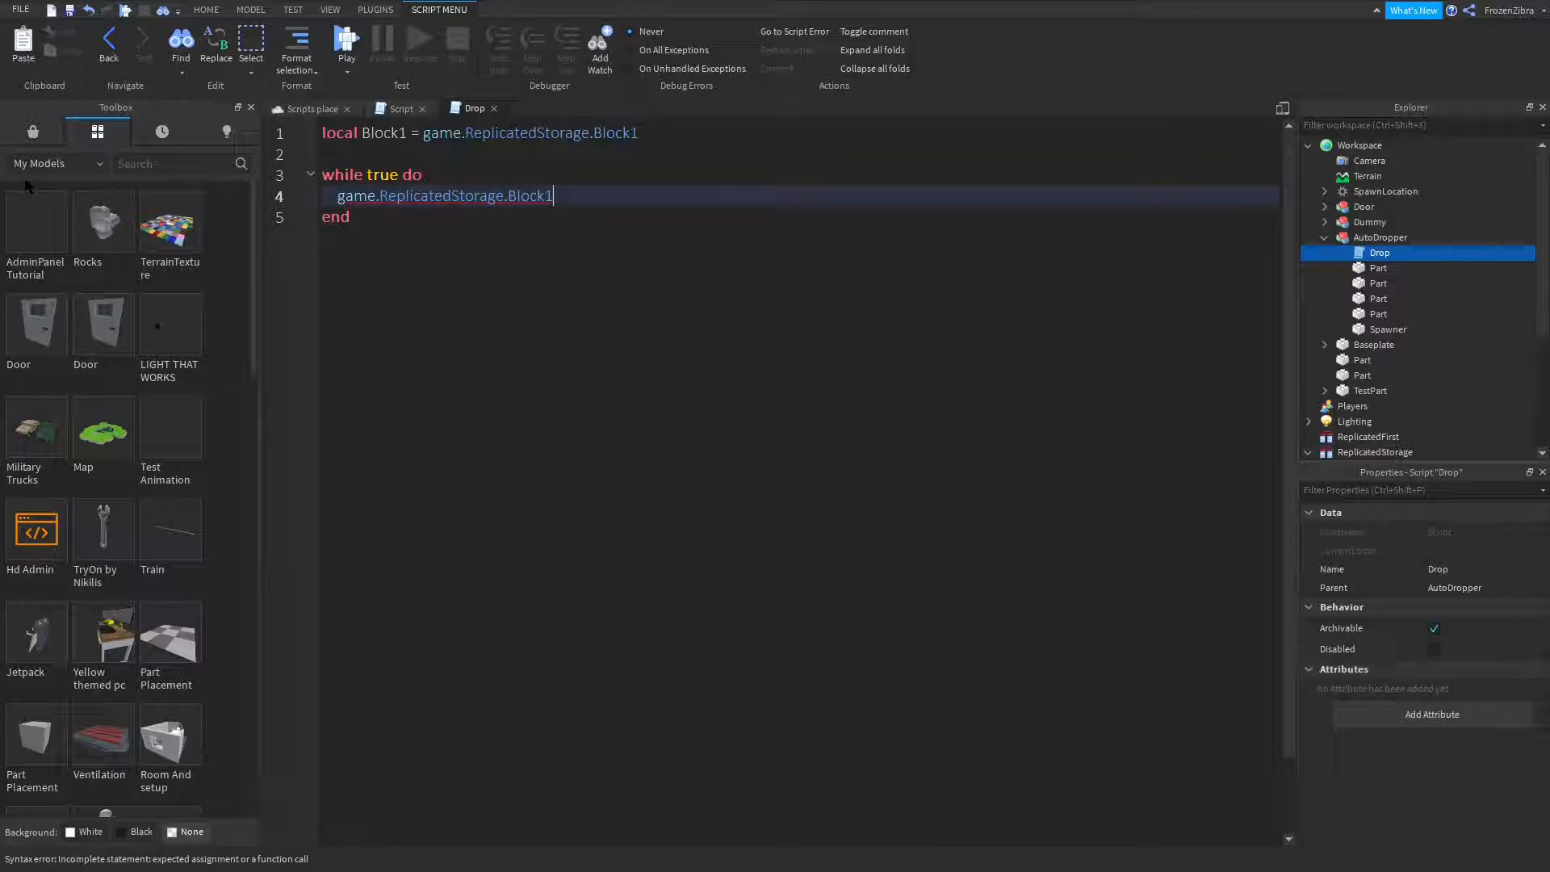
pyautogui.write(':Clone(')
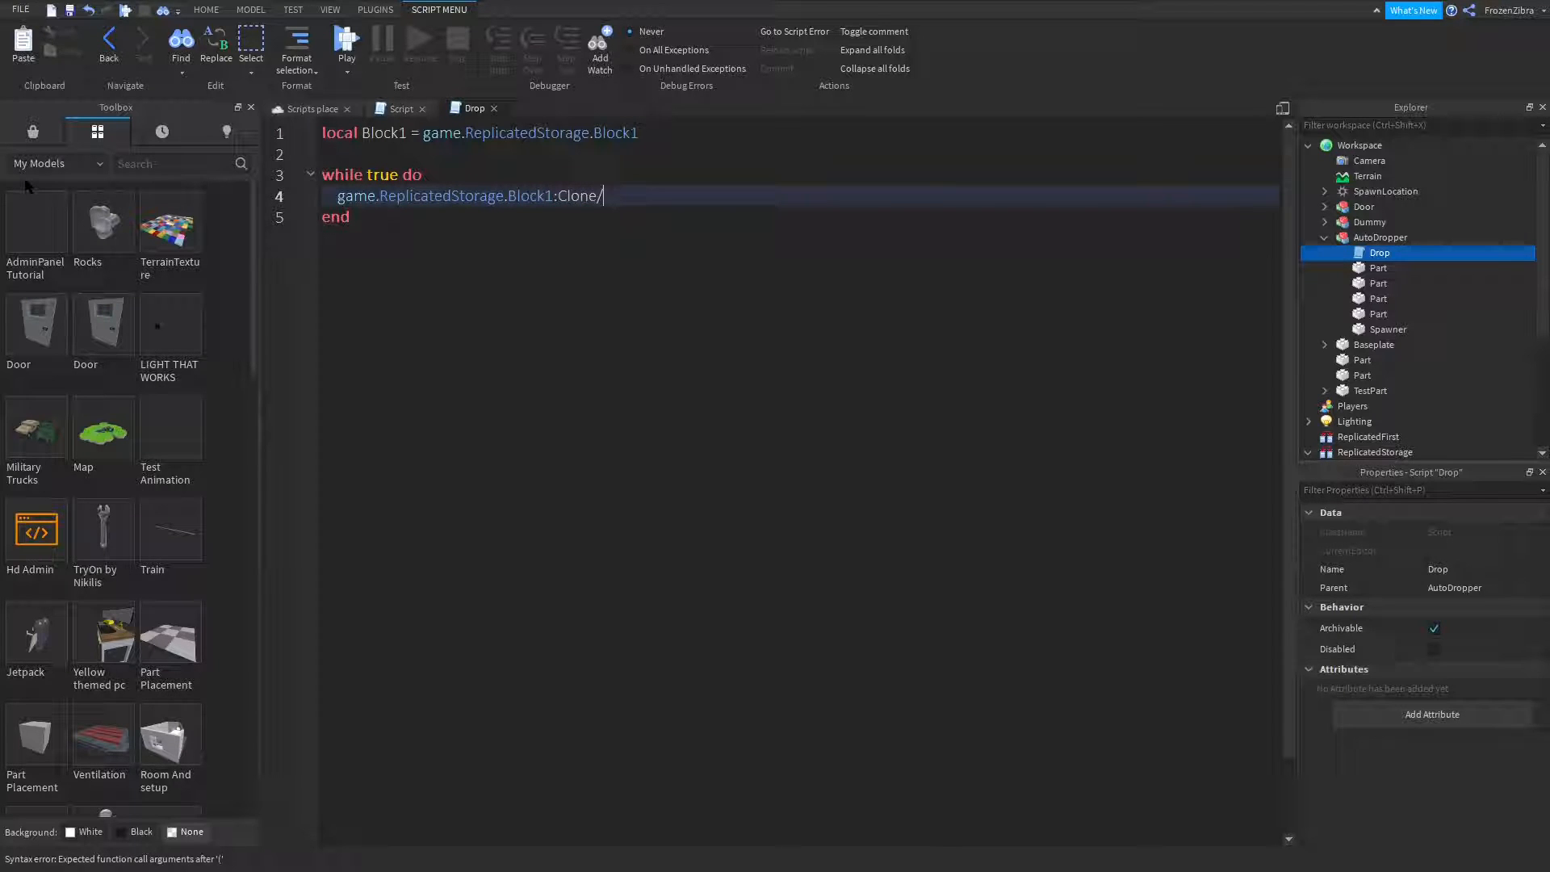
pyautogui.write('()')
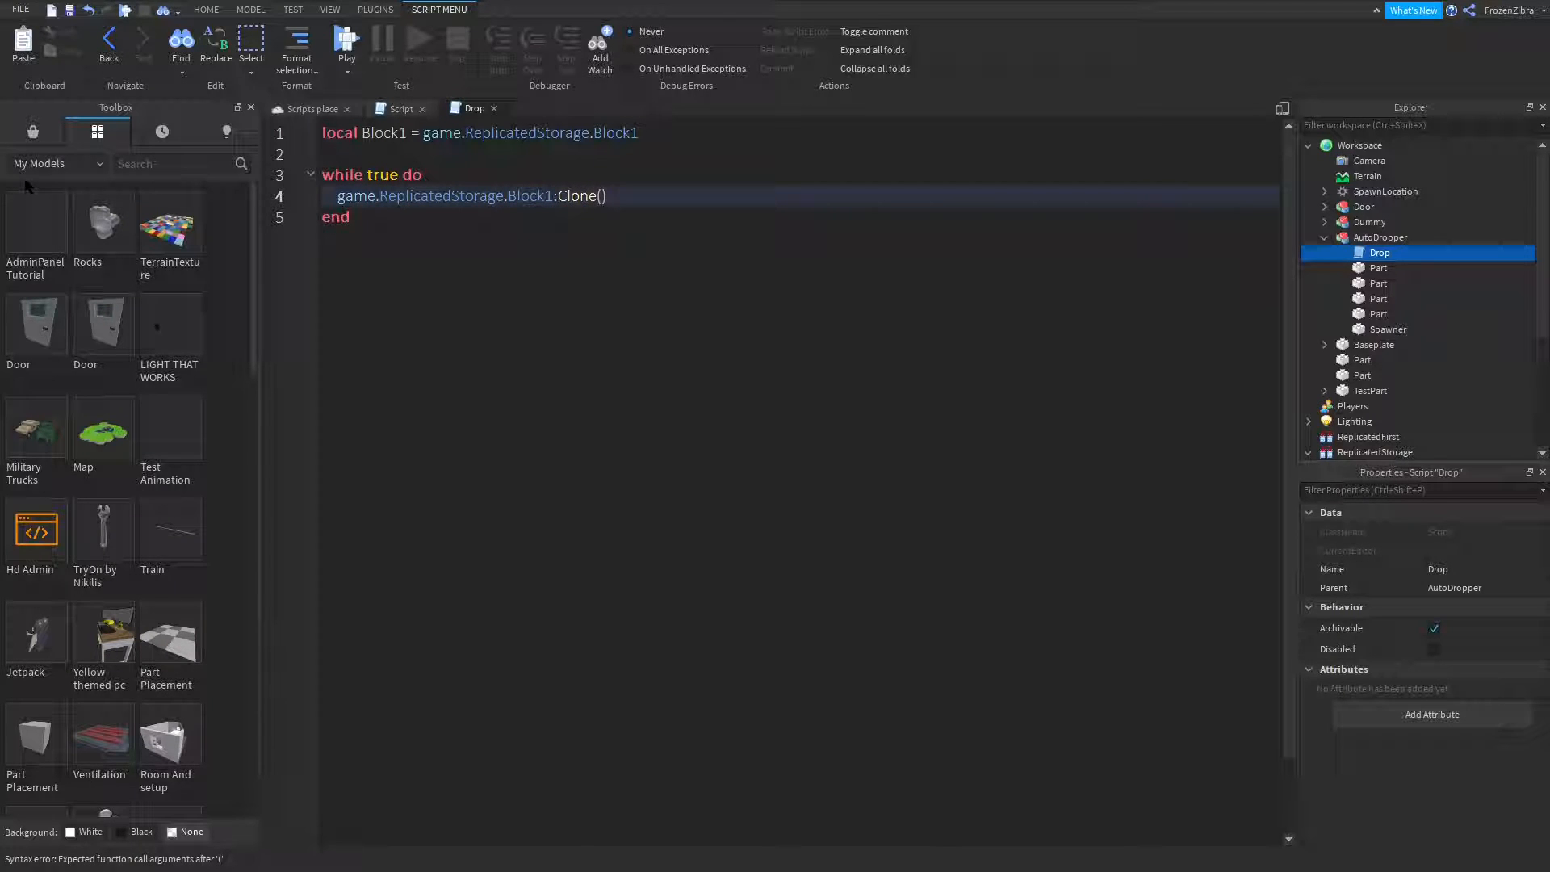
pyautogui.write('.Parent')
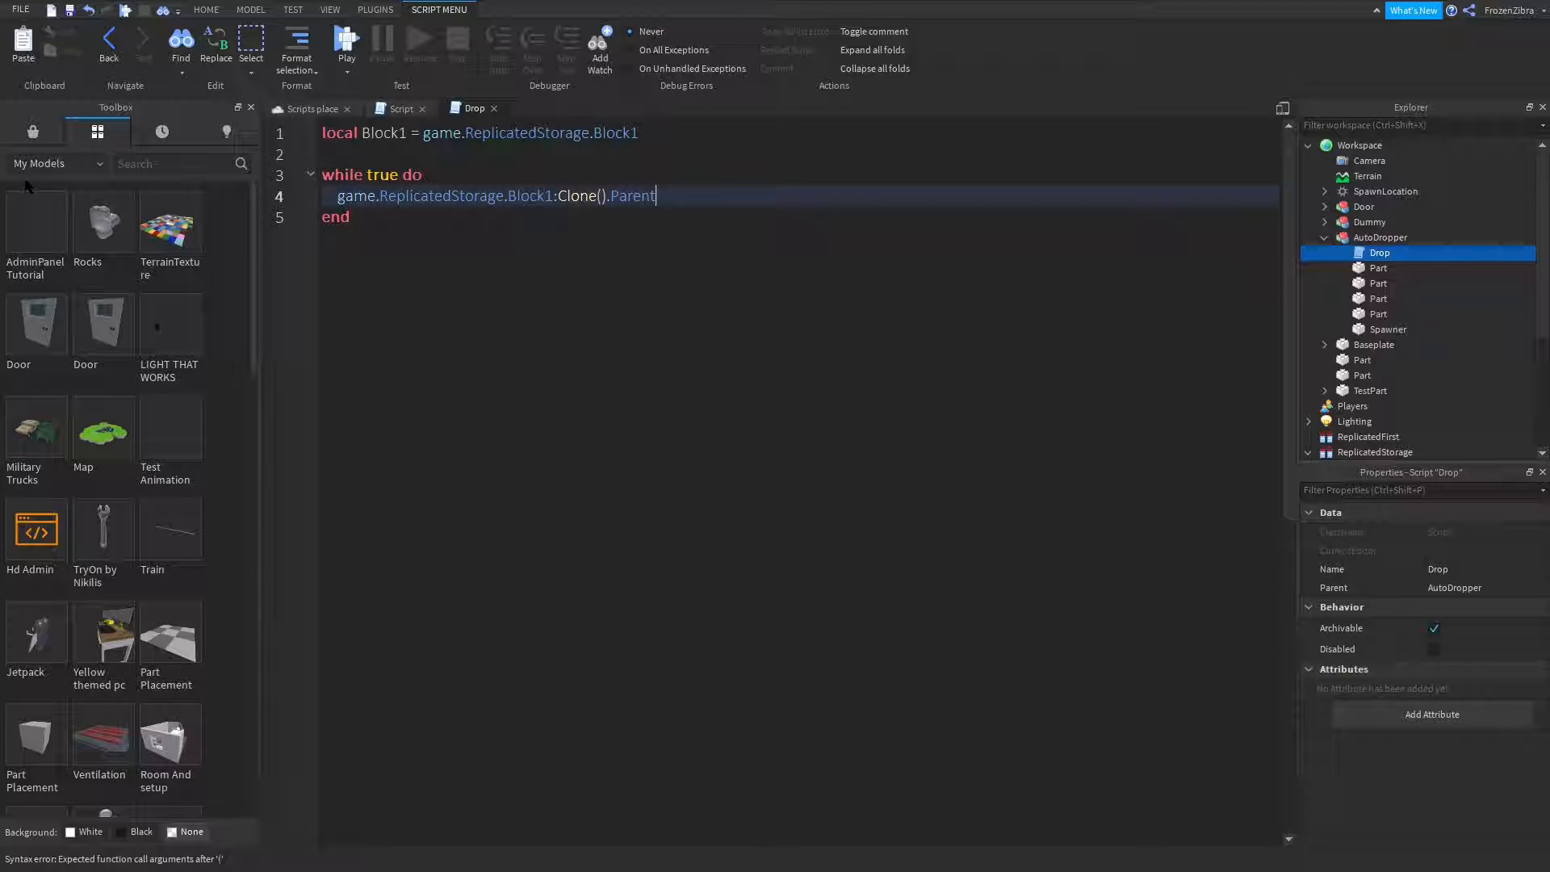
pyautogui.write('= game.')
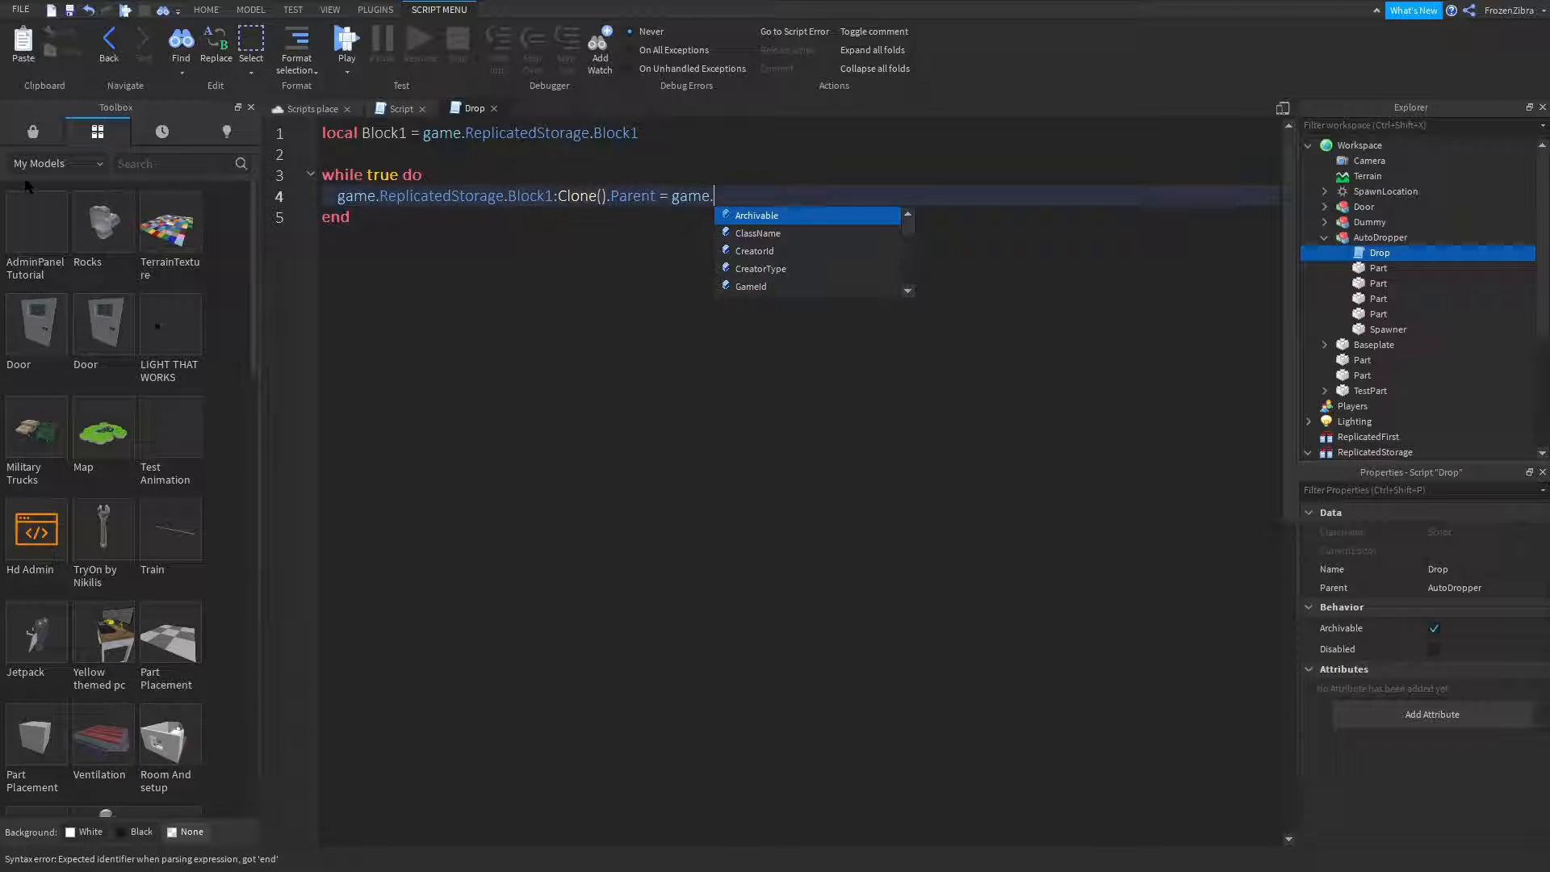
pyautogui.write('Workspace')
pyautogui.write('wait')
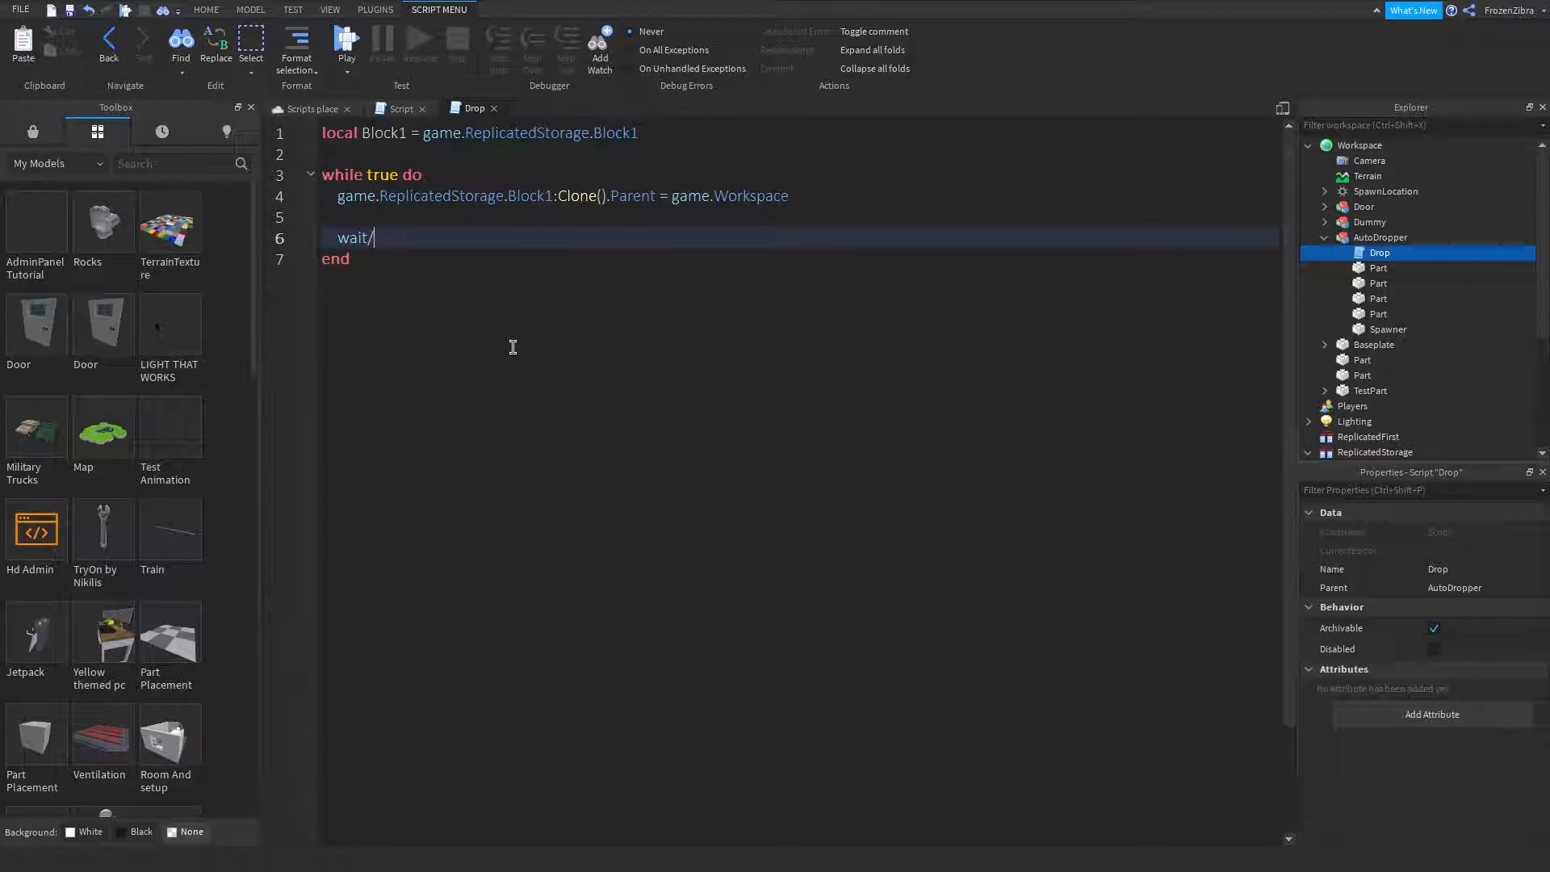
# Add wait(0.5) inside the loop so a block drops every half second
pyautogui.write('(1)')
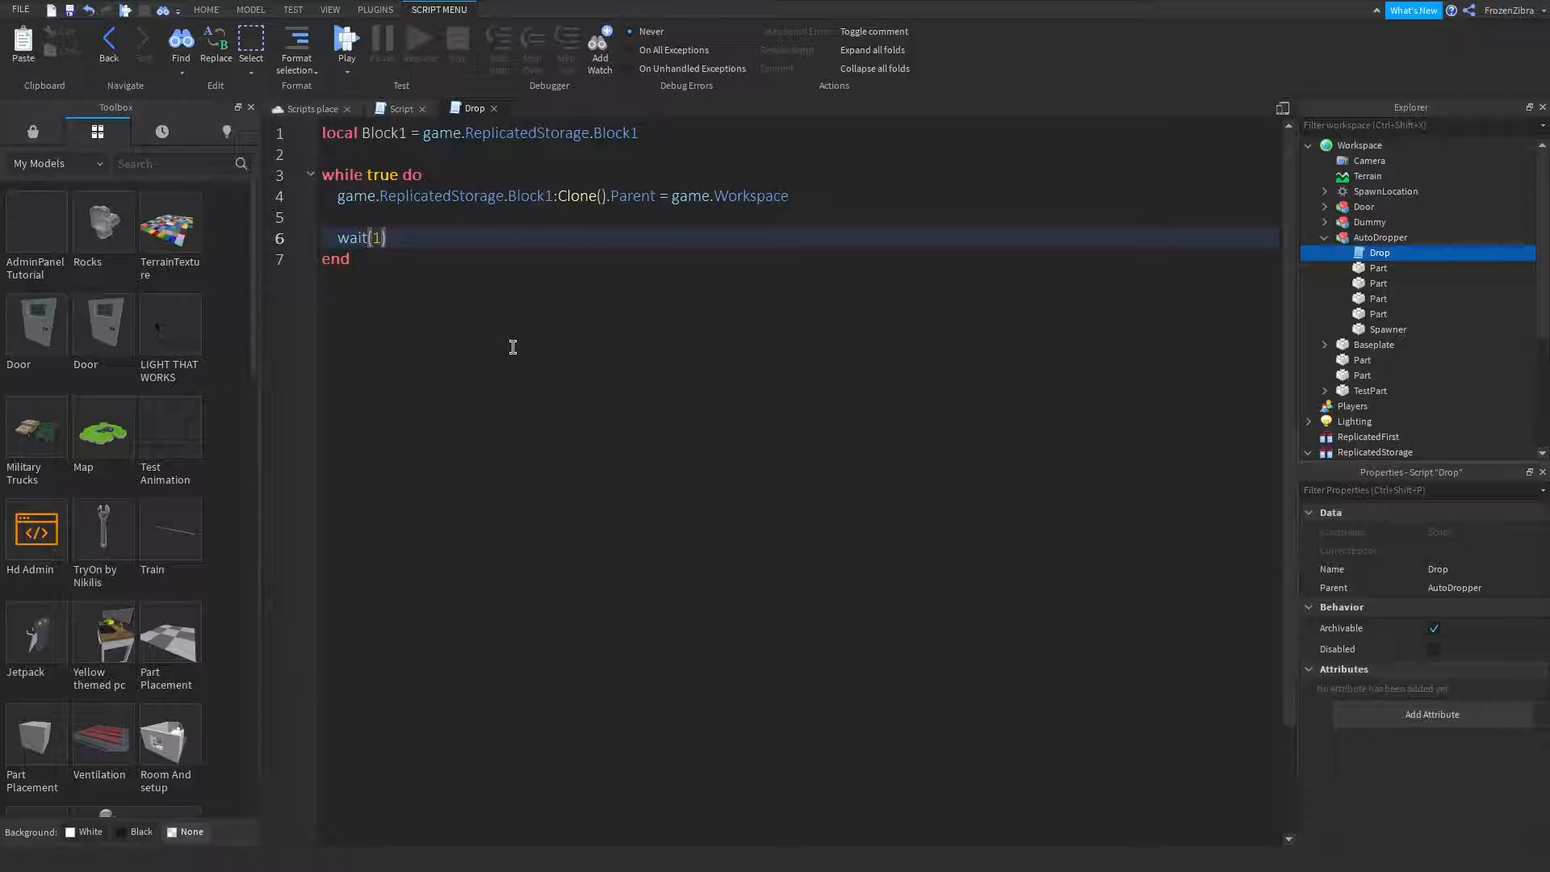
pyautogui.write('0.')
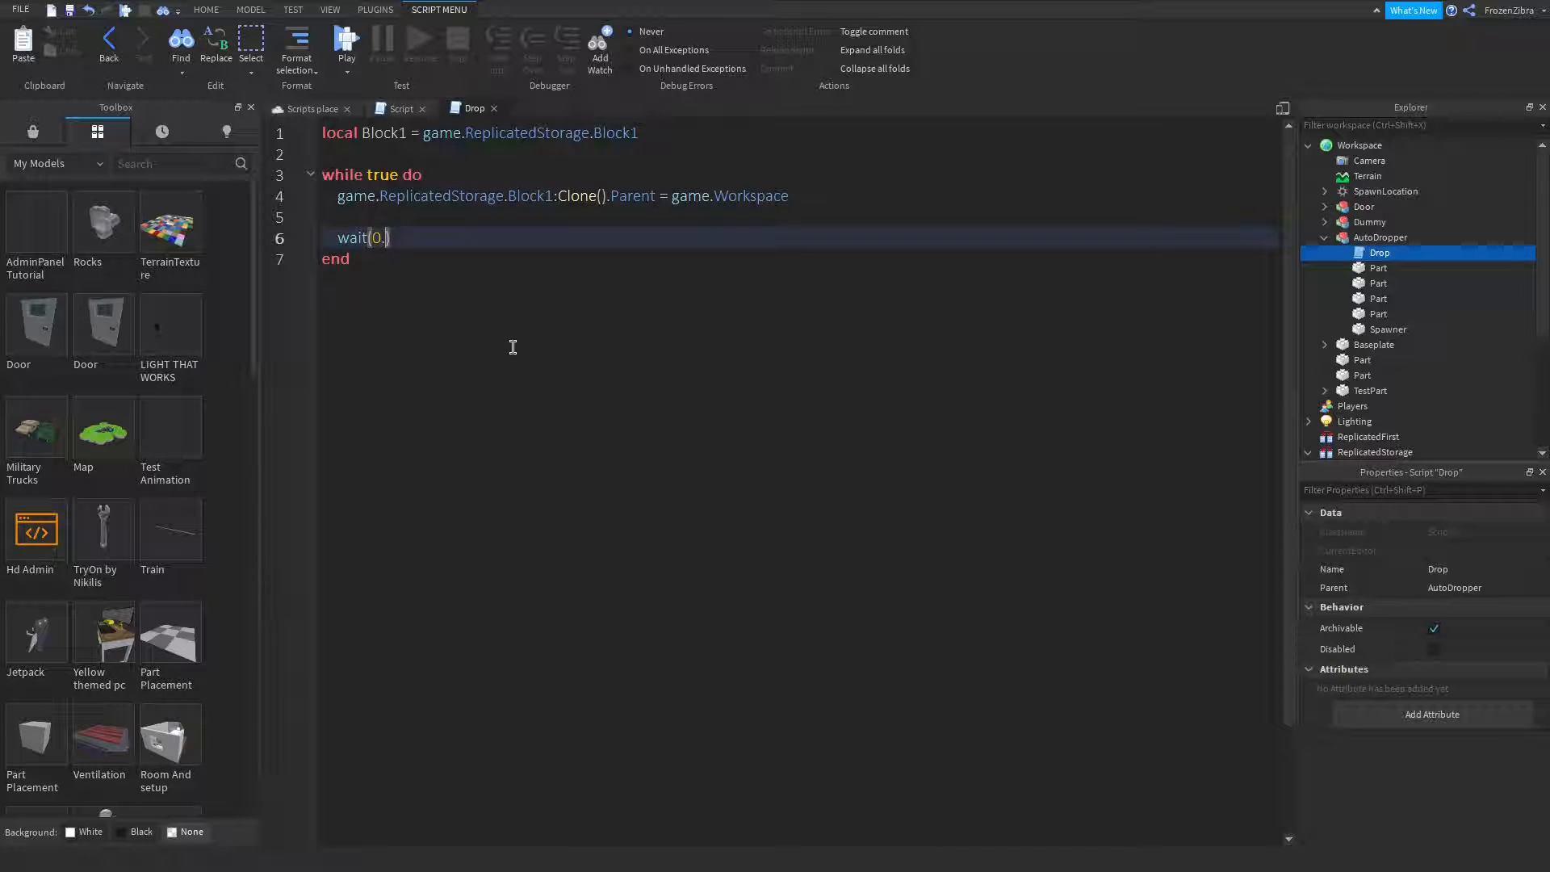
pyautogui.write('5')
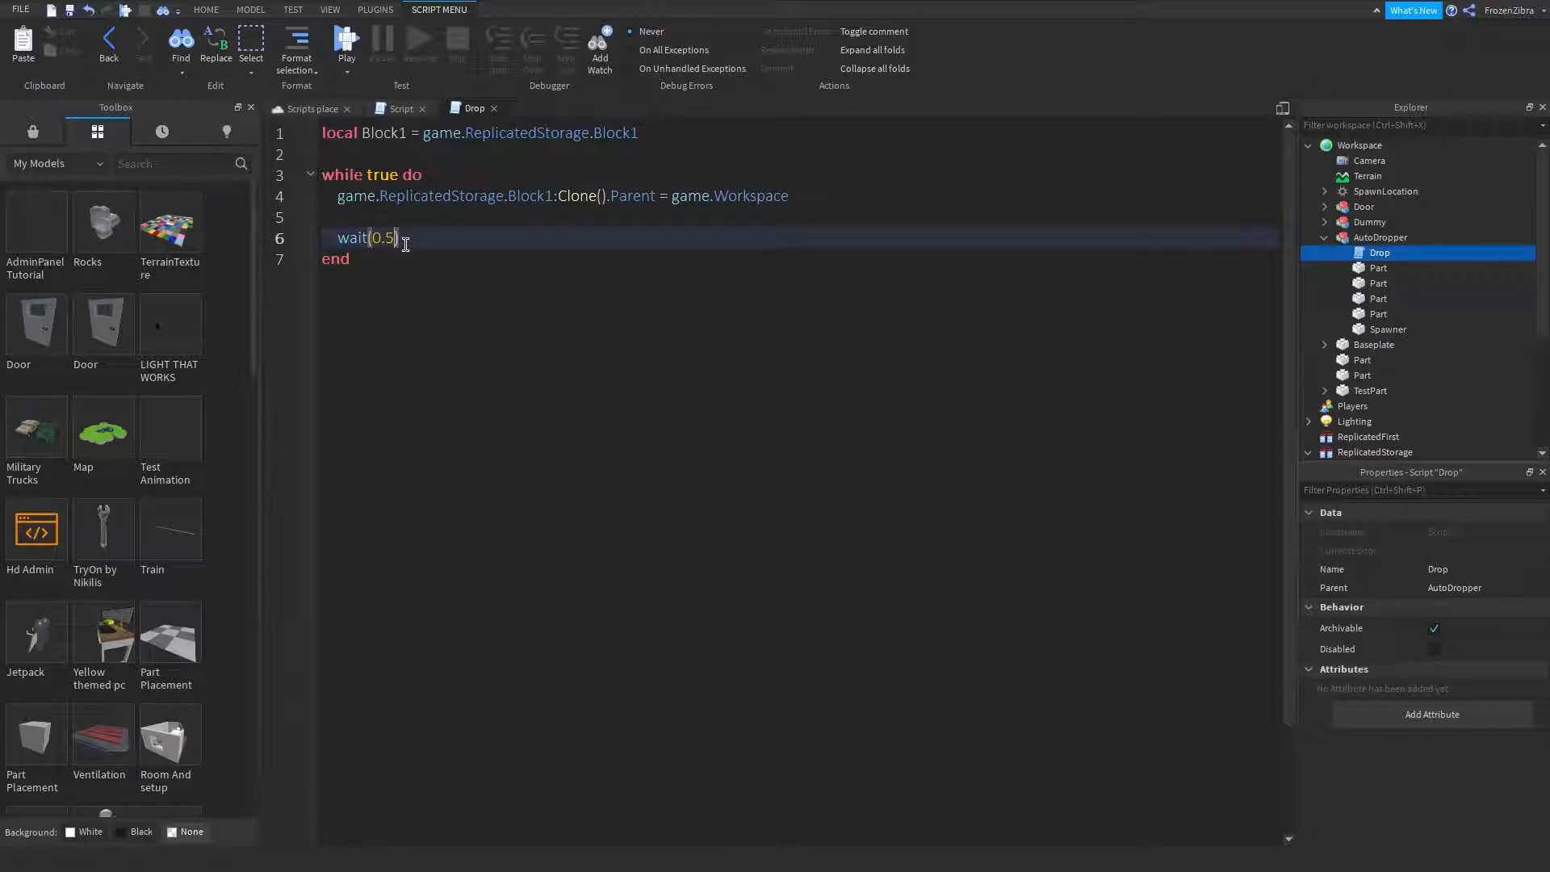
pyautogui.press('Return')
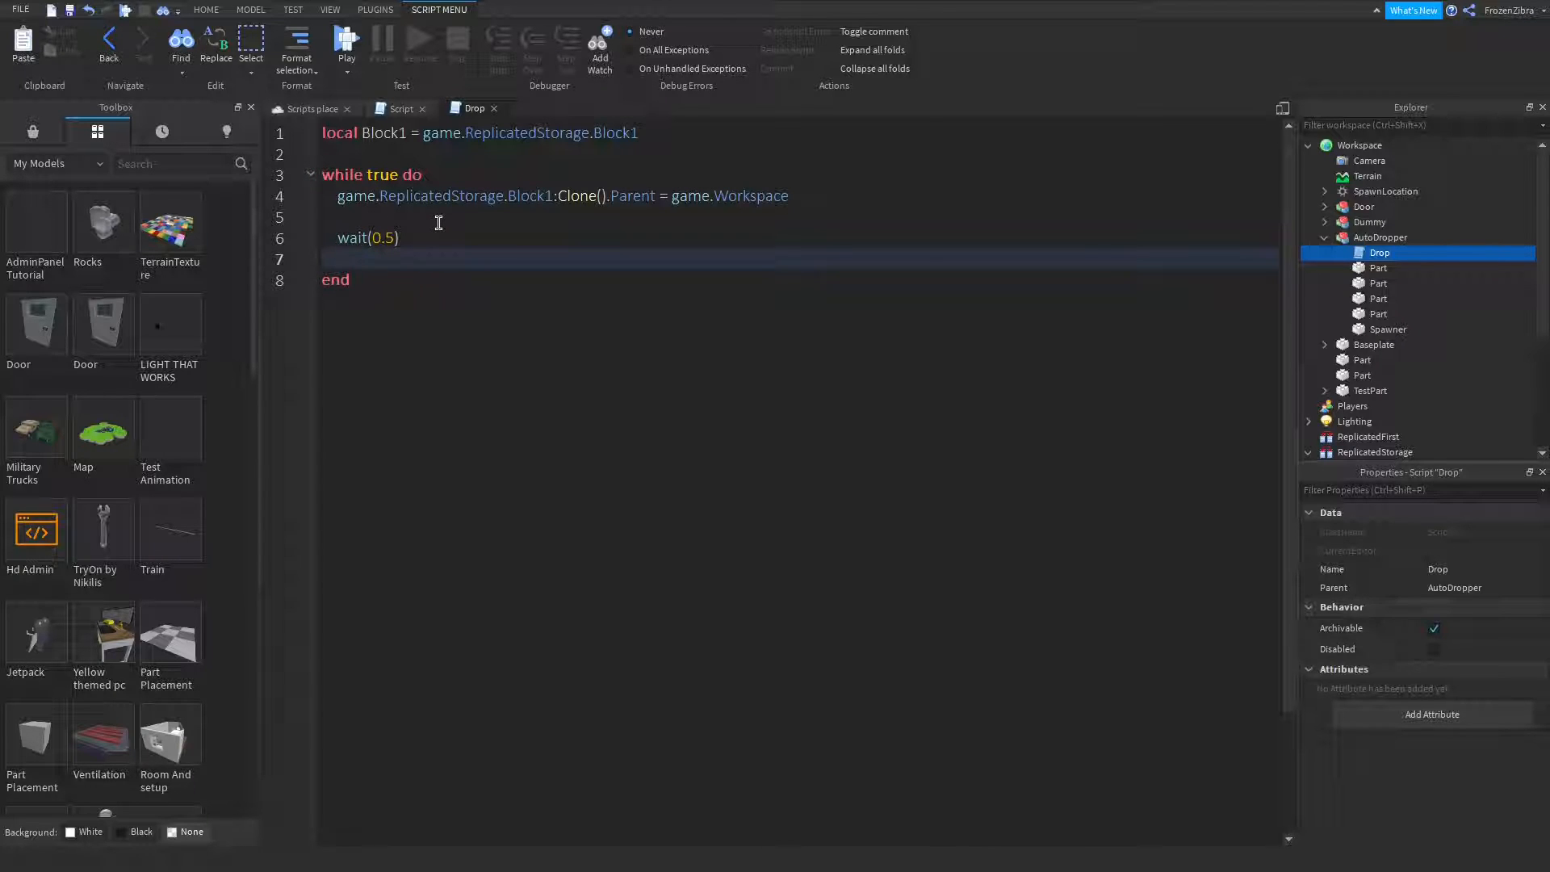
# Switch from the Drop script back to the 3D viewport showing the dropper
pyautogui.click(205, 10)
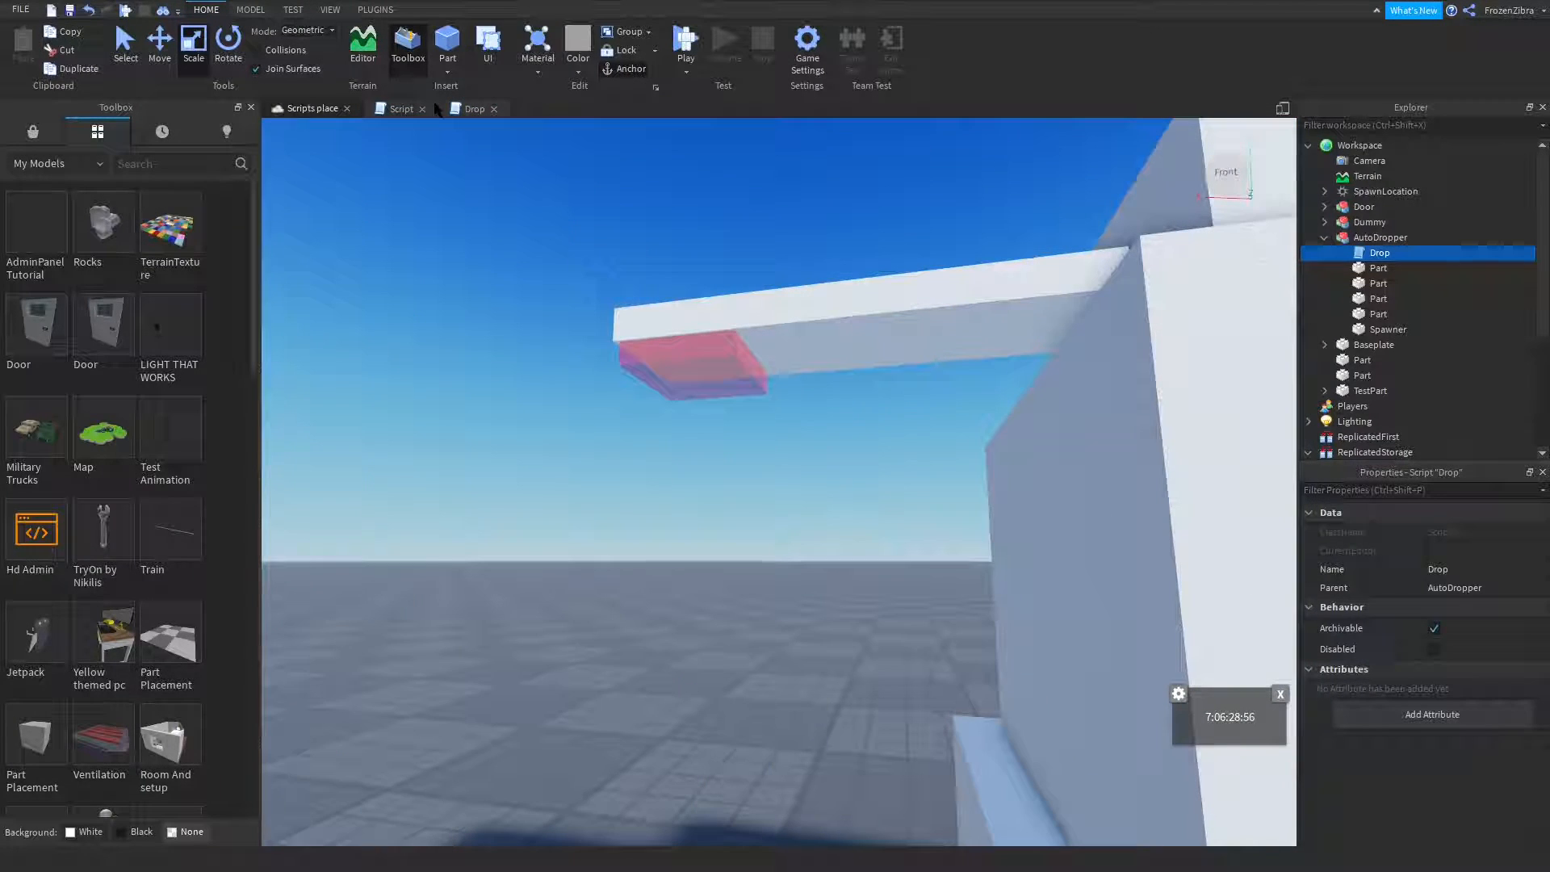
pyautogui.click(474, 108)
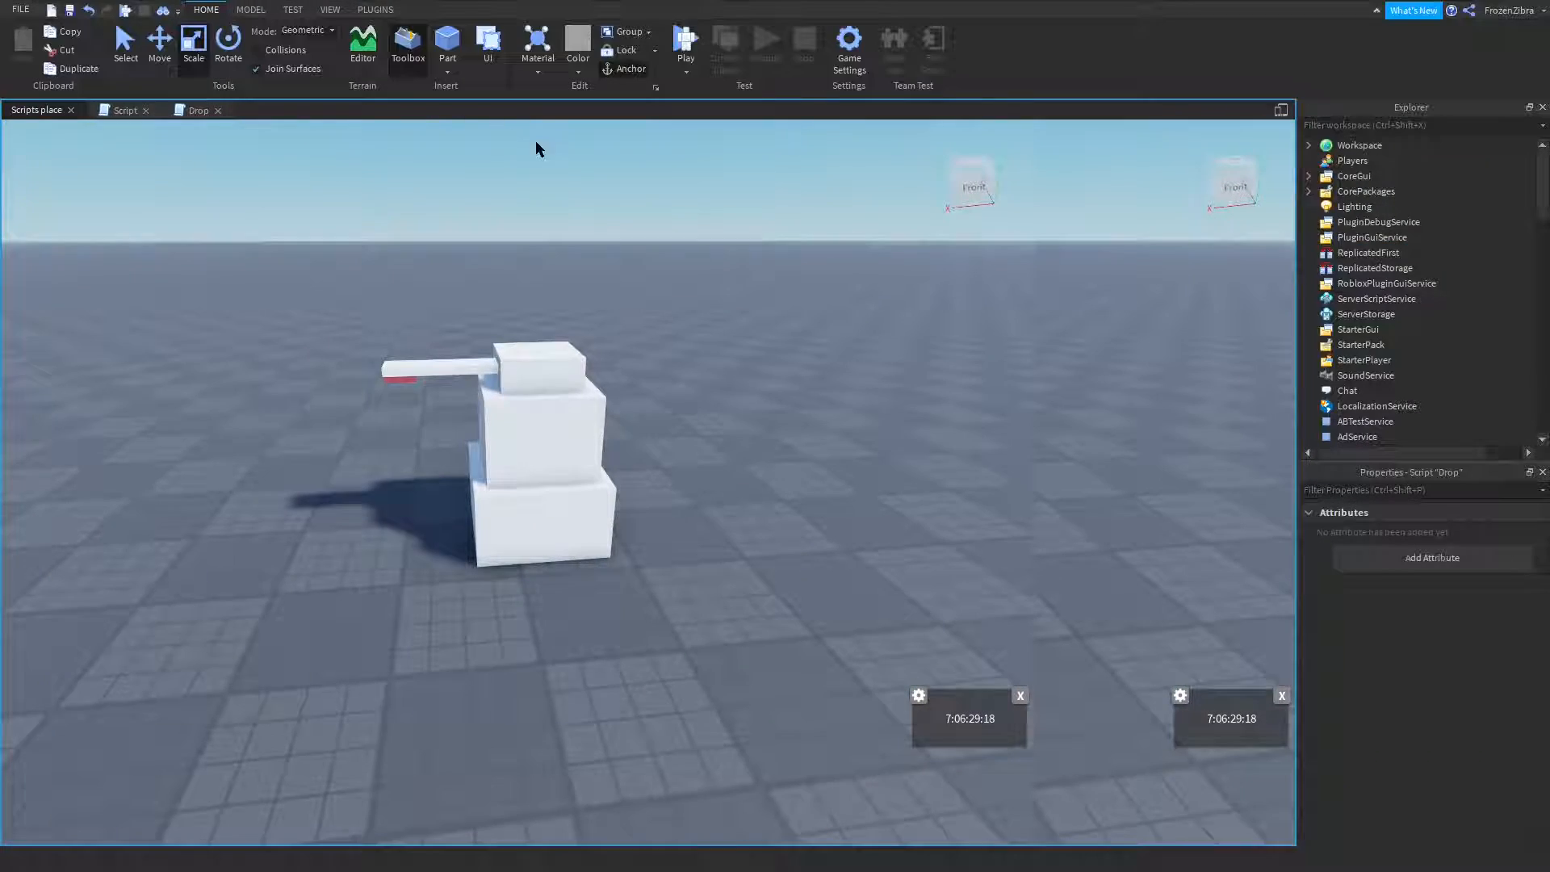
# Playtest once beside the dropper, then stop and return to edit mode
pyautogui.click(684, 45)
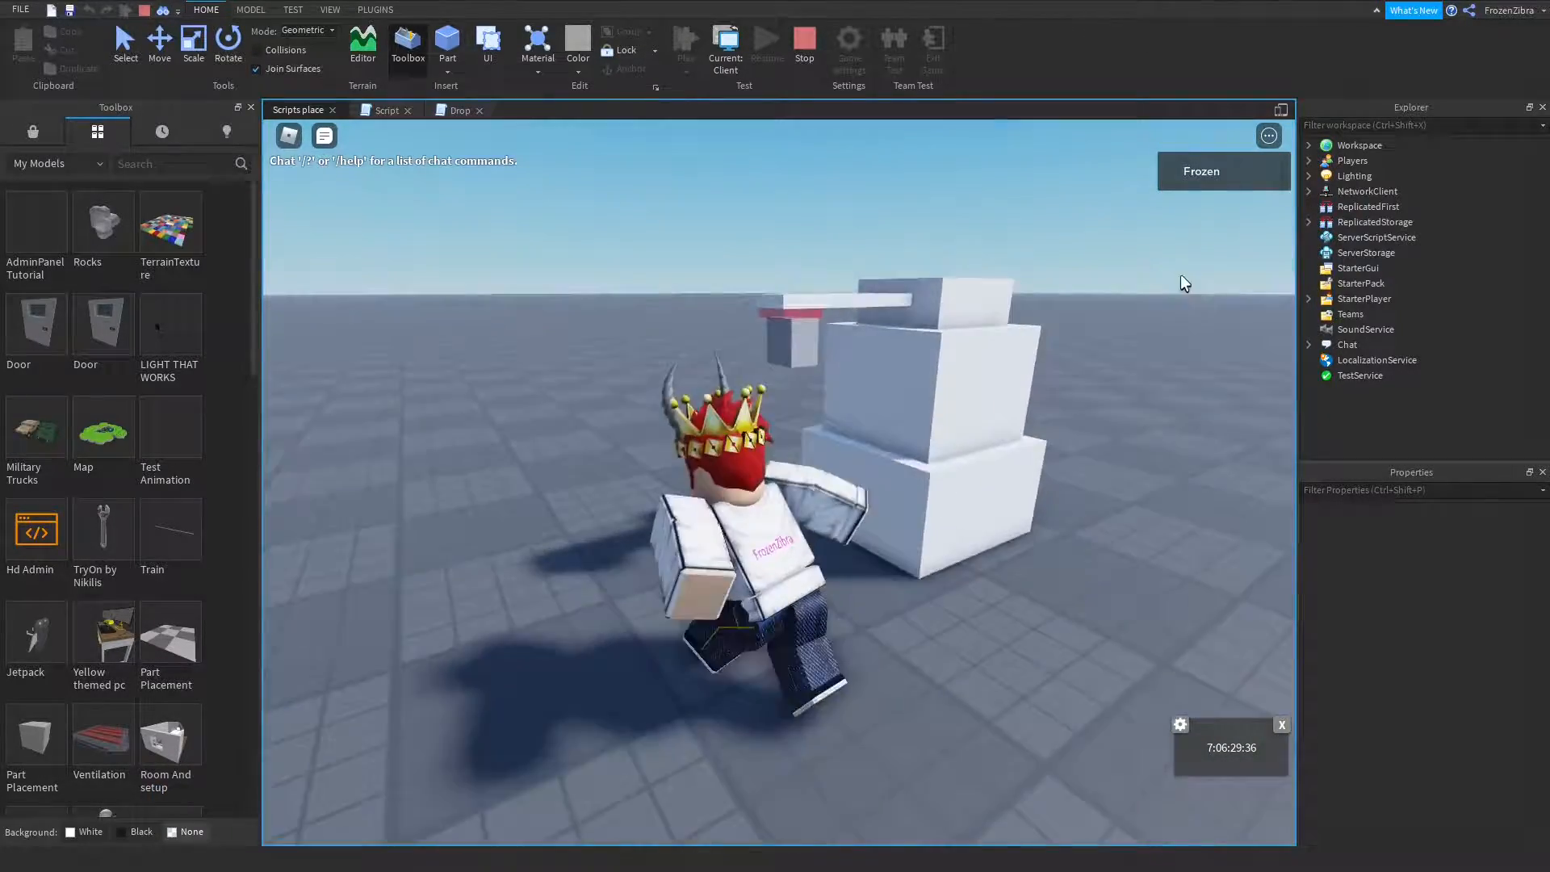
pyautogui.click(1363, 284)
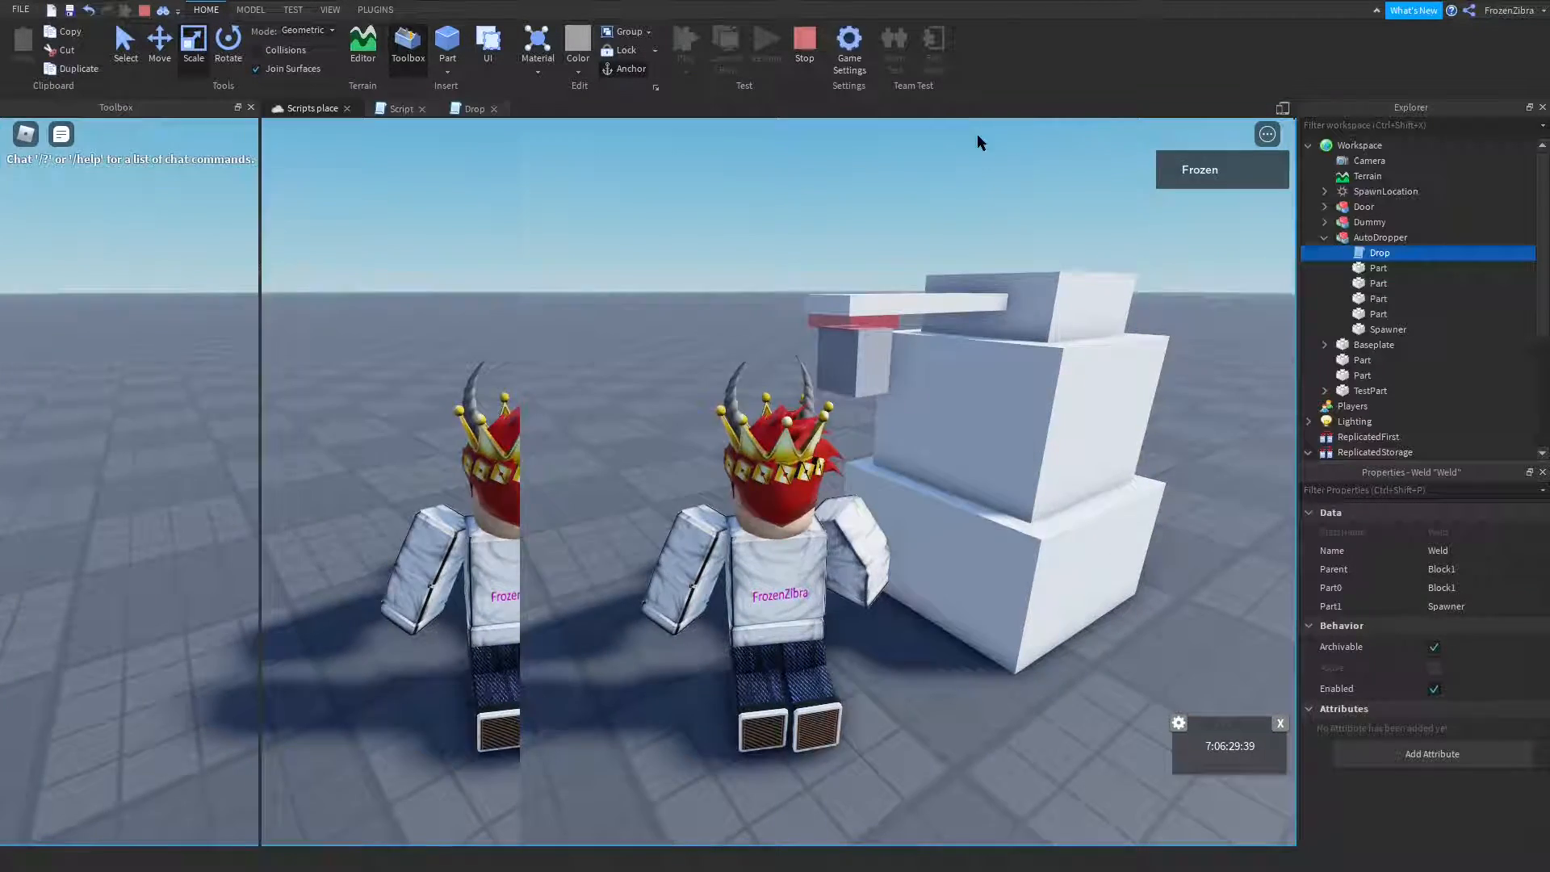
pyautogui.click(804, 45)
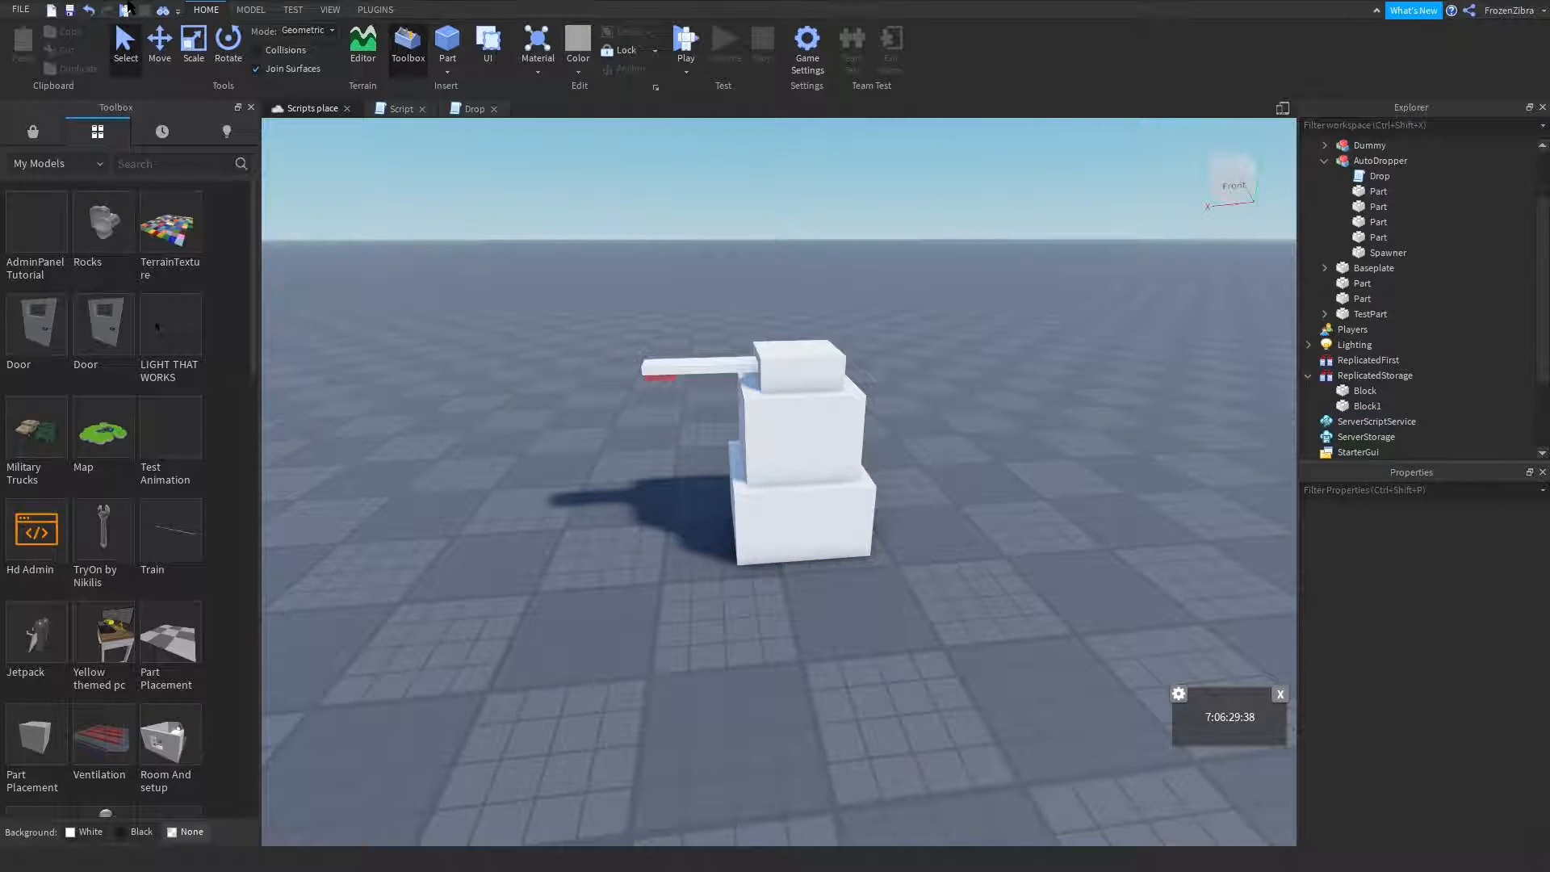
# Playtest again as cloned blocks pile up, and show the Output log from View
pyautogui.click(684, 45)
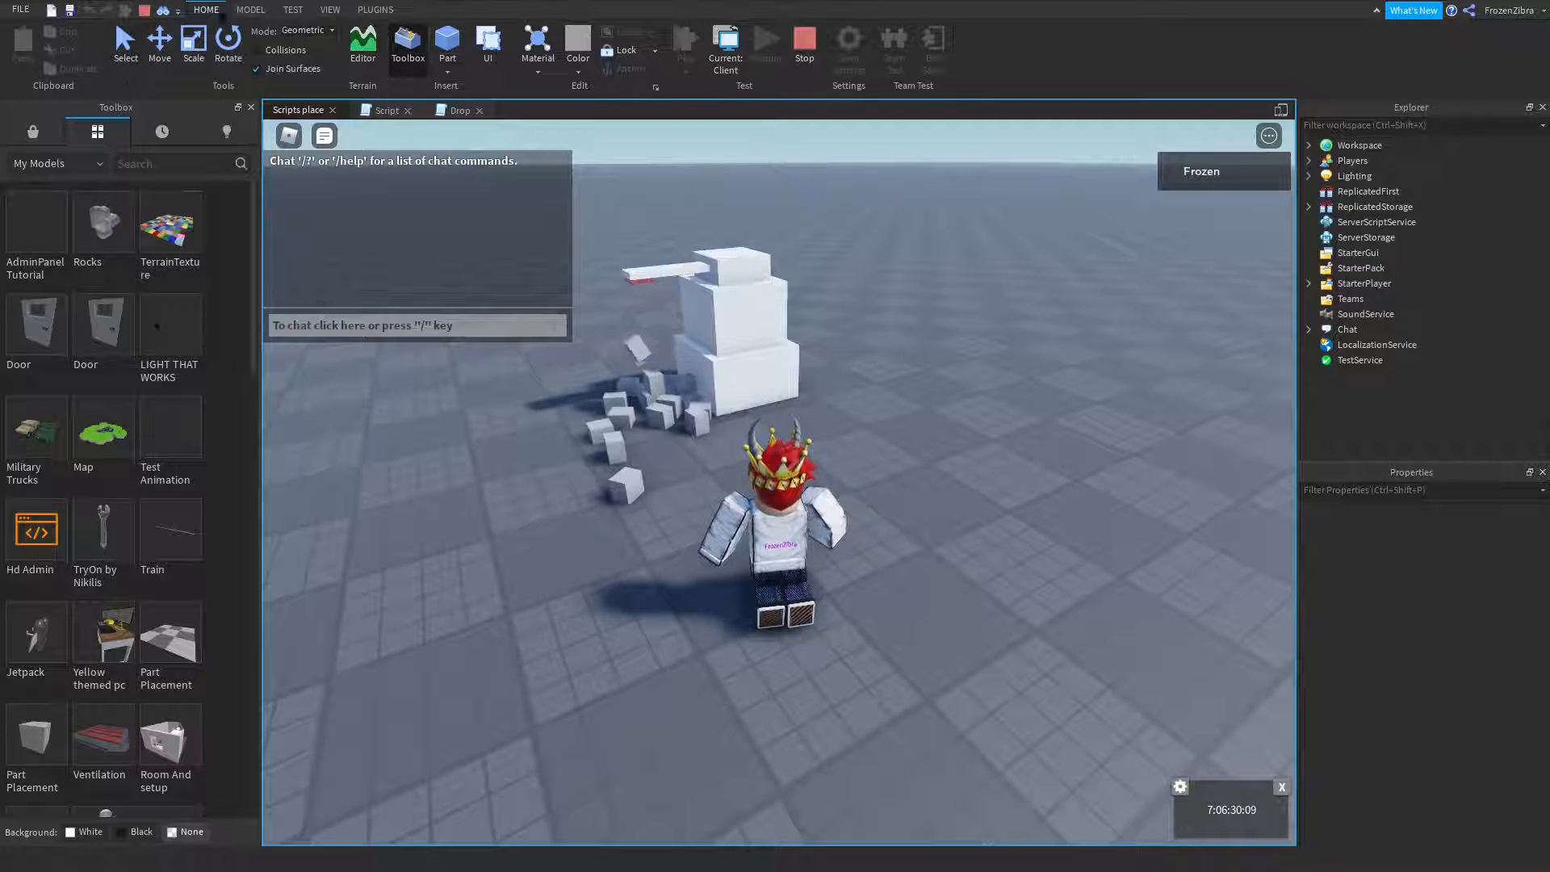
pyautogui.click(249, 9)
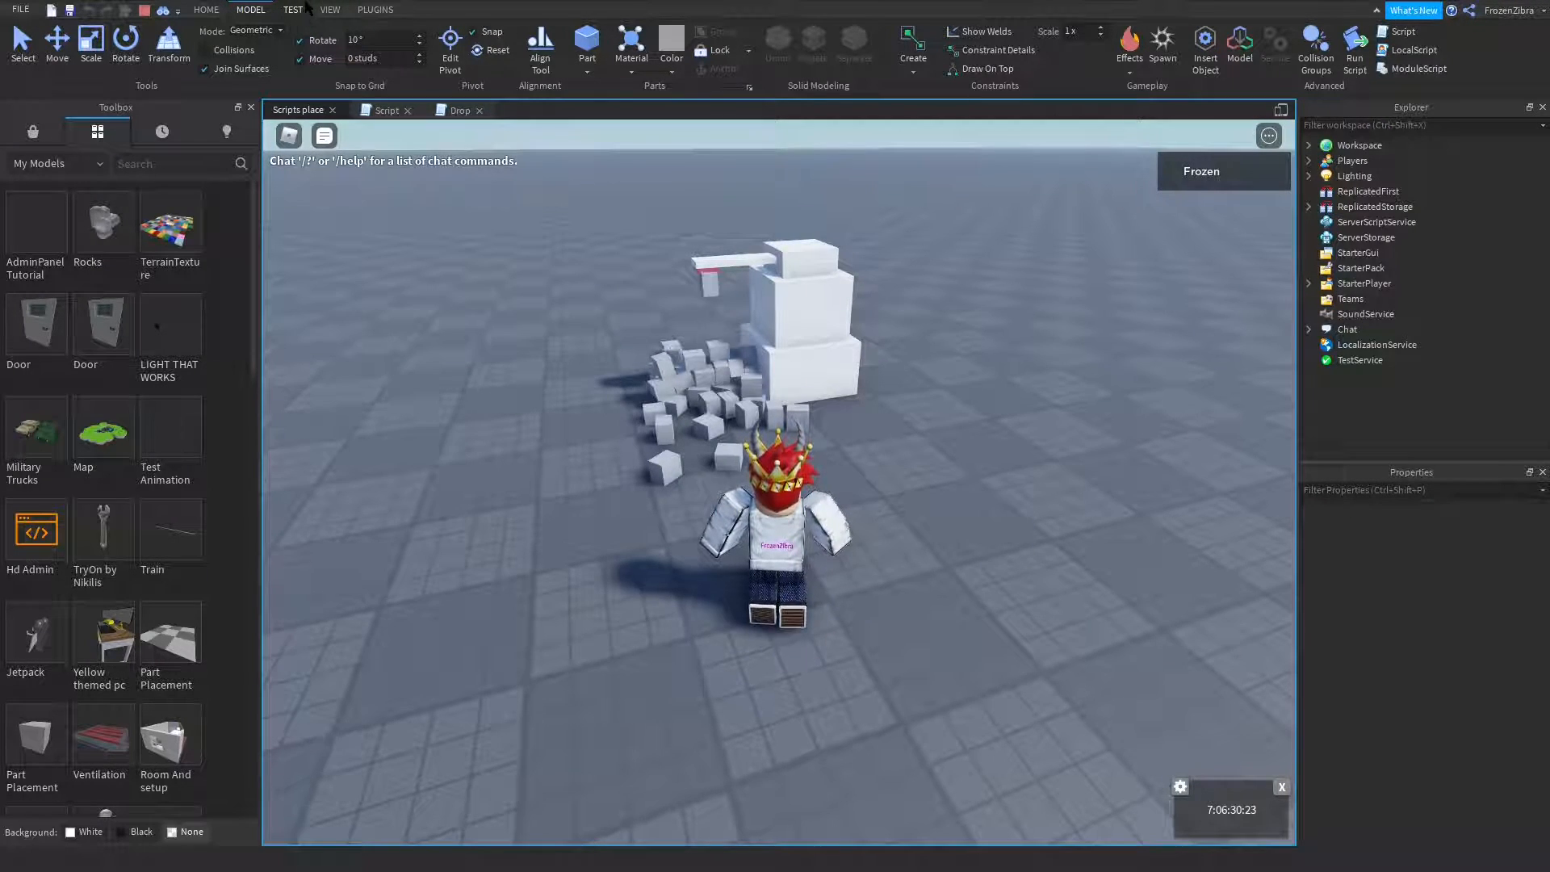
pyautogui.click(330, 9)
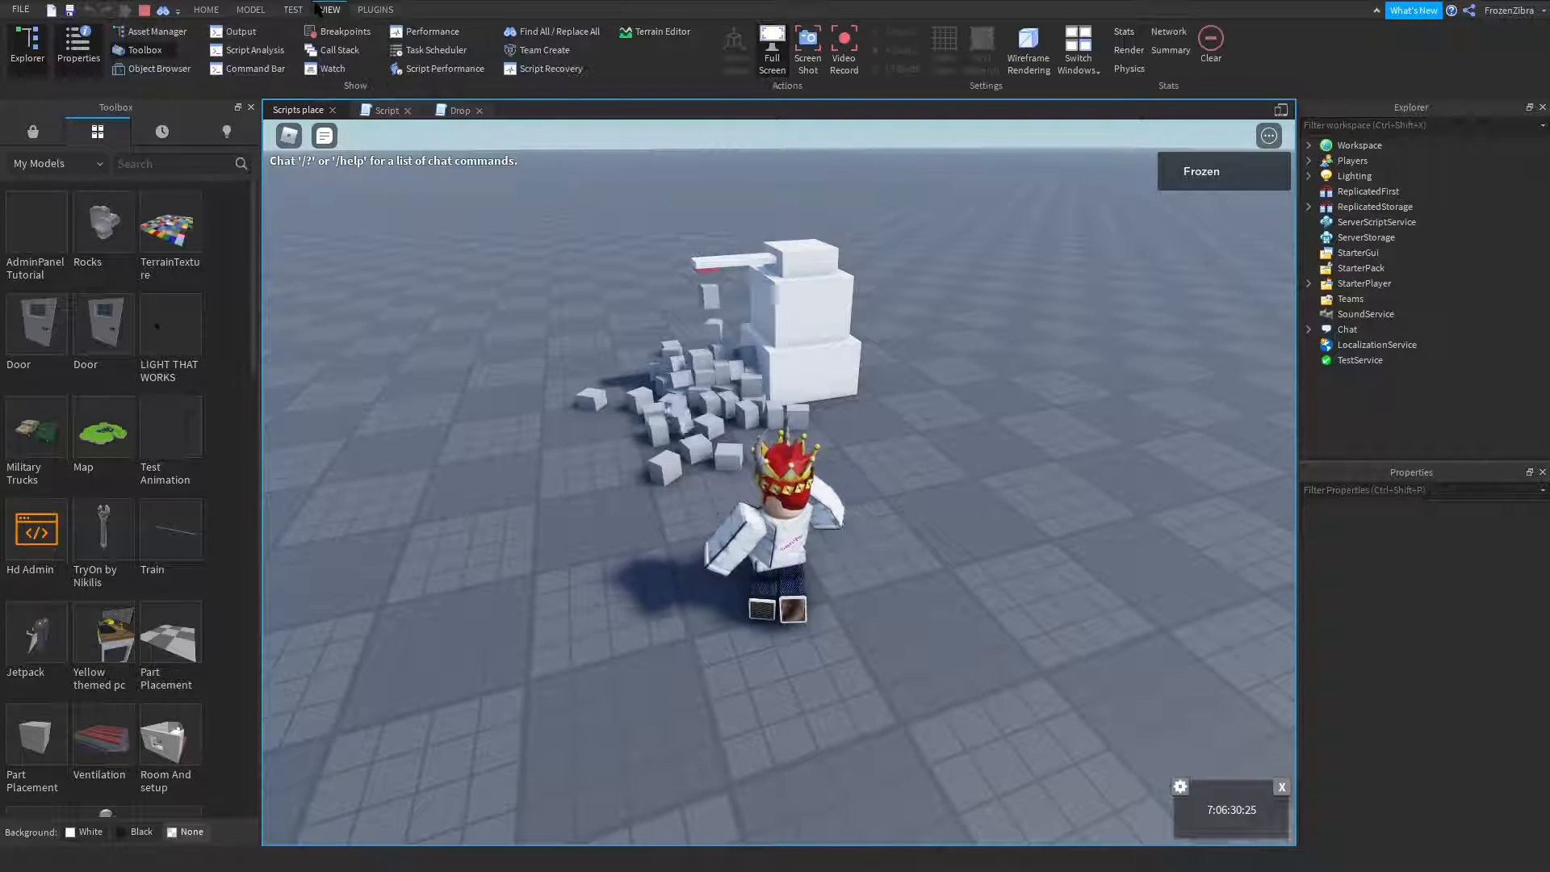
pyautogui.click(239, 31)
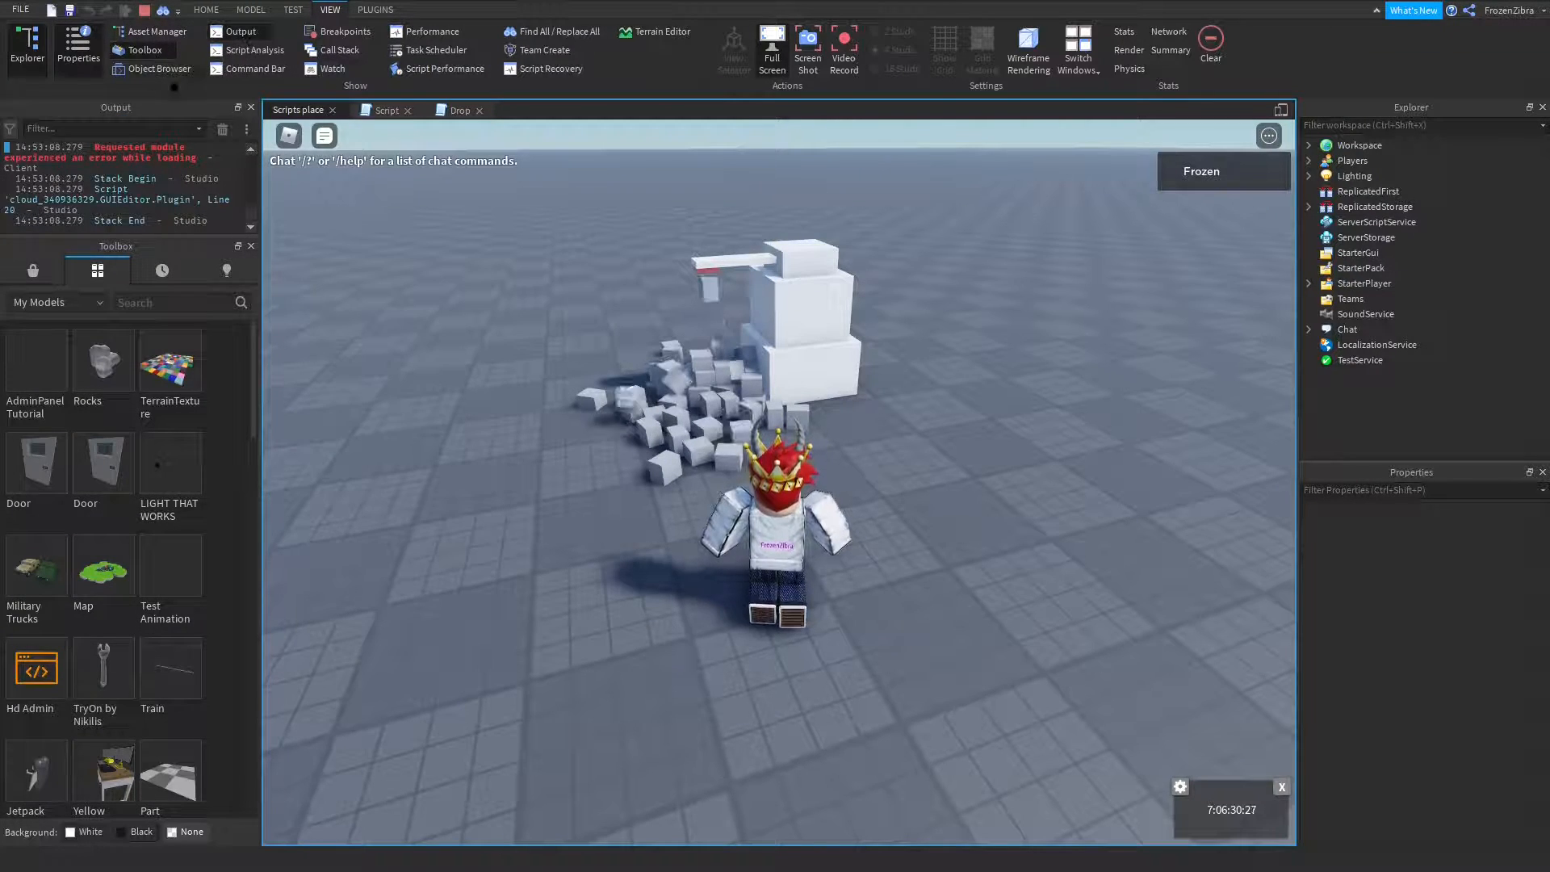